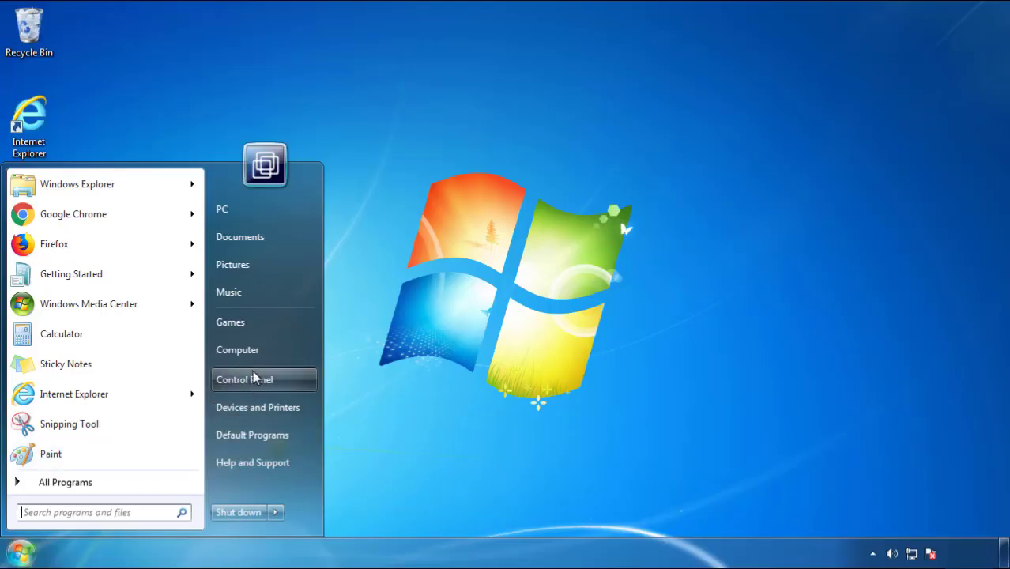
# Step: Show Programs and Features sorted by Installed On, newest first, with SearchMine 2.00 on top
pyautogui.click(244, 379)
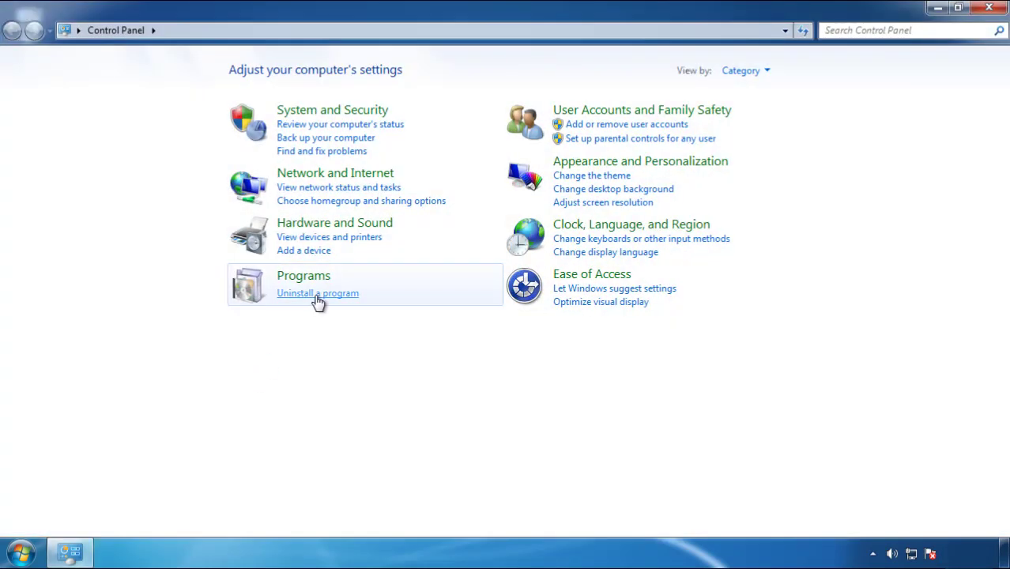
pyautogui.click(316, 292)
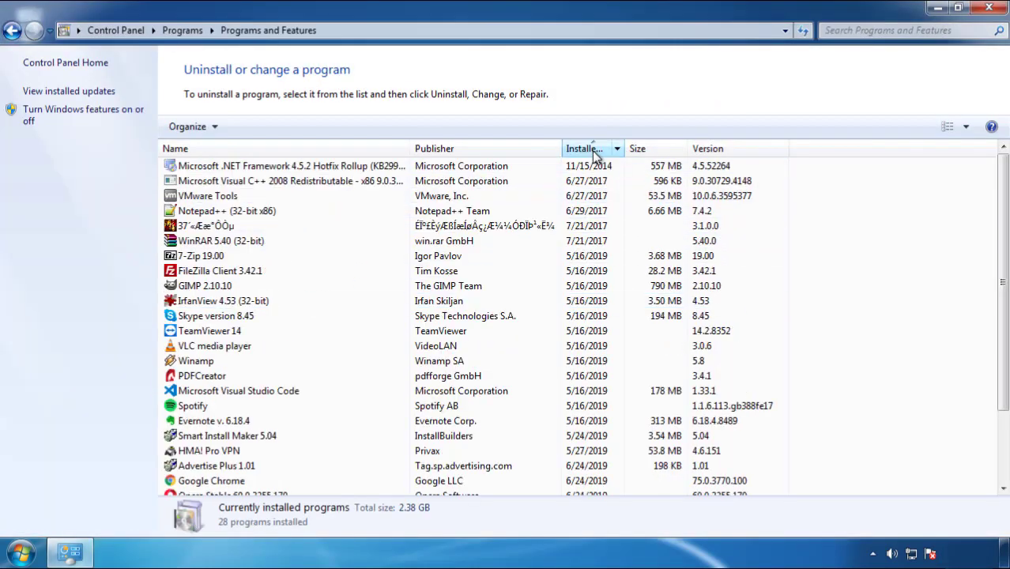
pyautogui.click(591, 149)
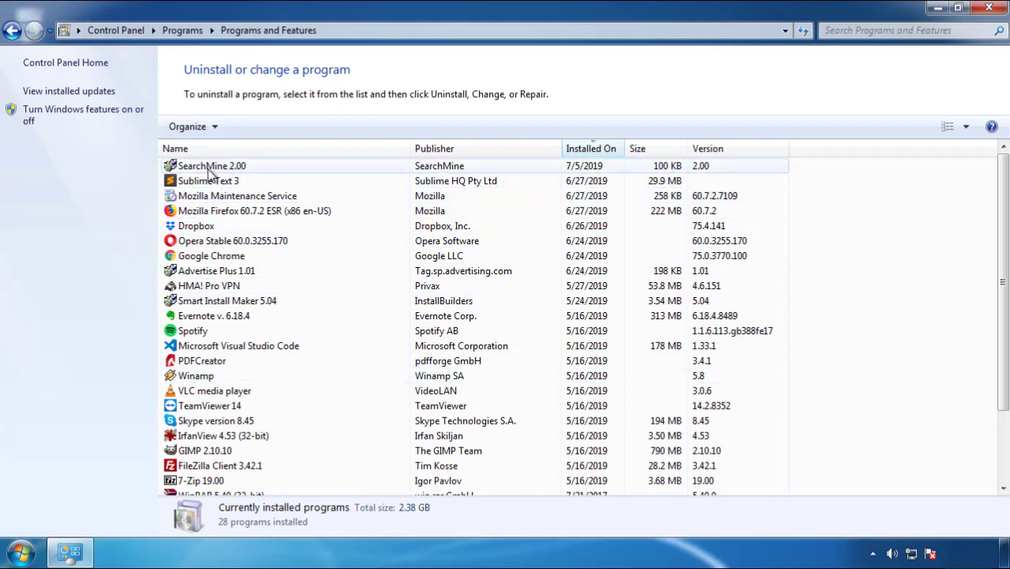
# Step: Uninstall SearchMine 2.00 via its uninstaller and close the programs list
pyautogui.click(250, 126)
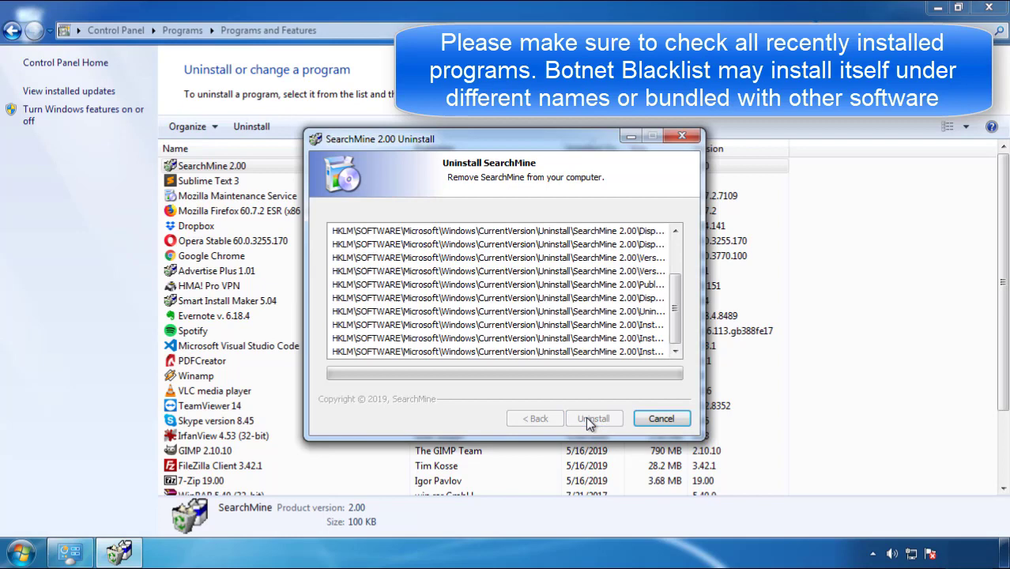
pyautogui.click(594, 418)
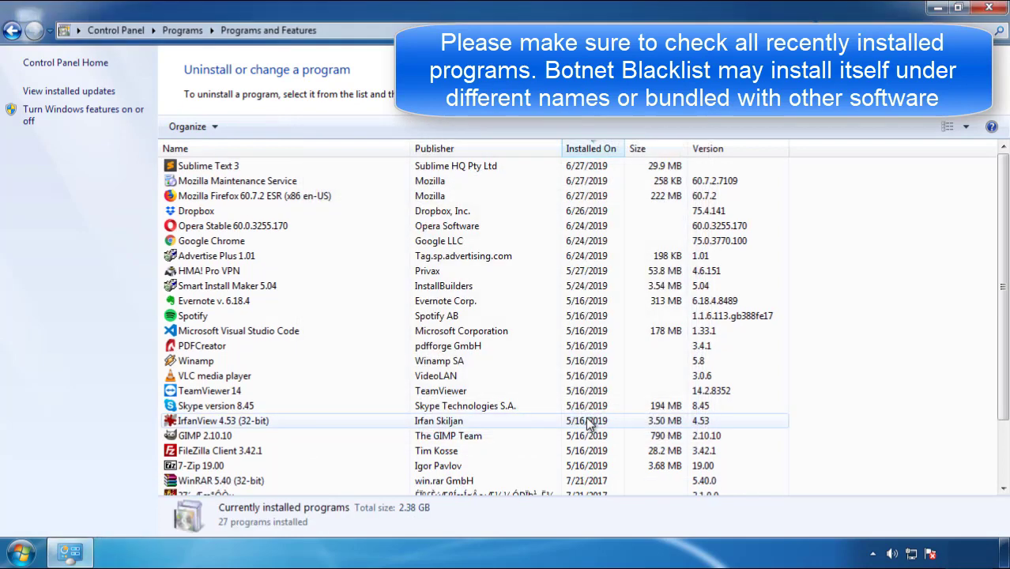
pyautogui.click(209, 390)
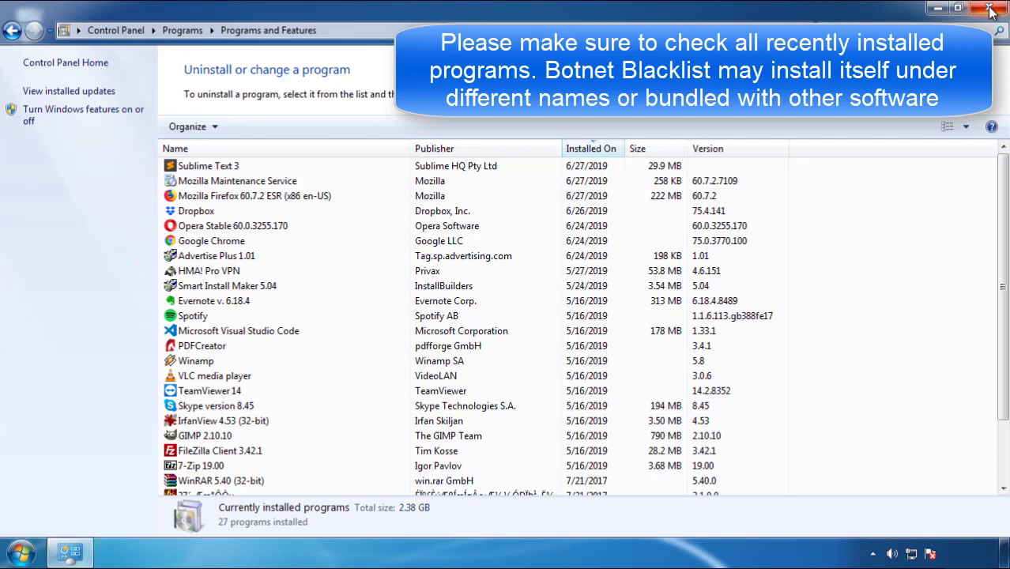
pyautogui.click(991, 10)
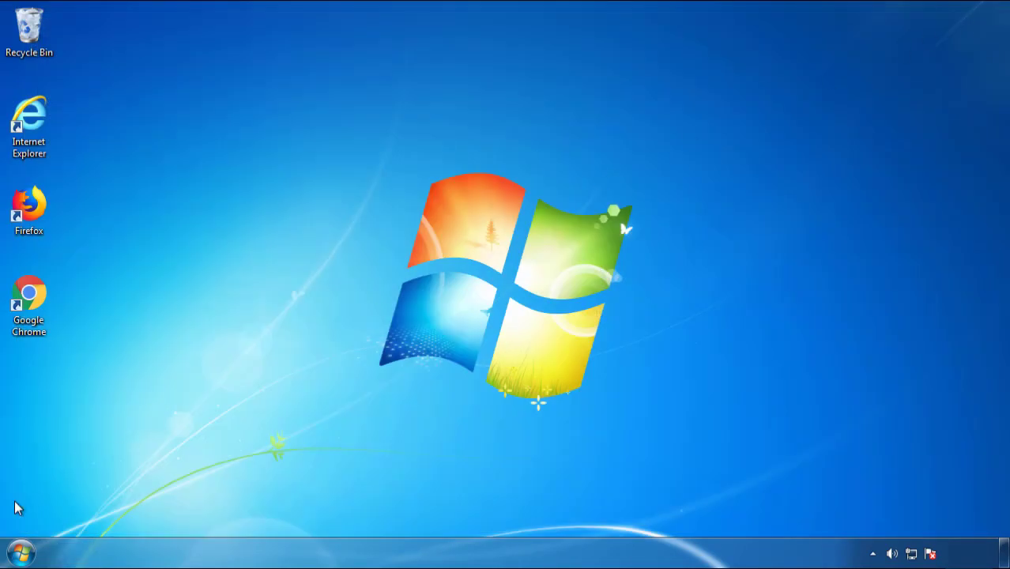
# Step: Restart Windows into Safe Mode
pyautogui.click(275, 513)
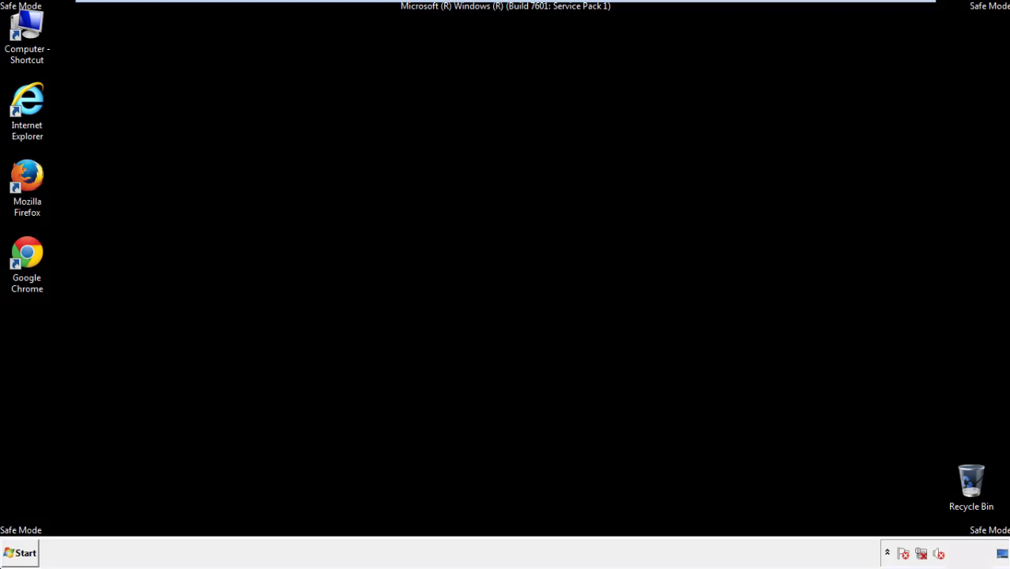
# Step: Launch Firefox, decline the default-browser prompt and show its menu bar
pyautogui.doubleClick(27, 178)
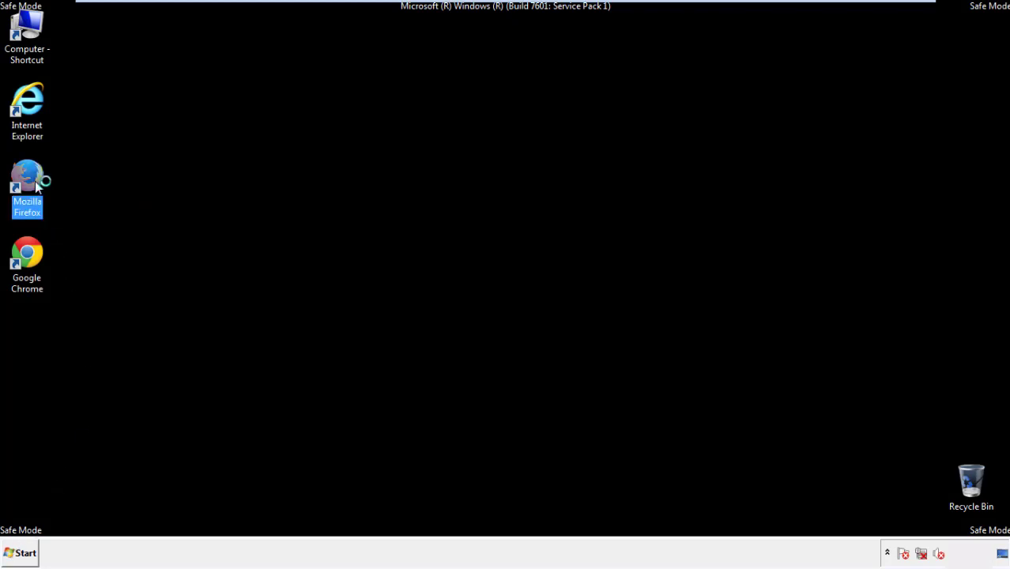
pyautogui.doubleClick(27, 177)
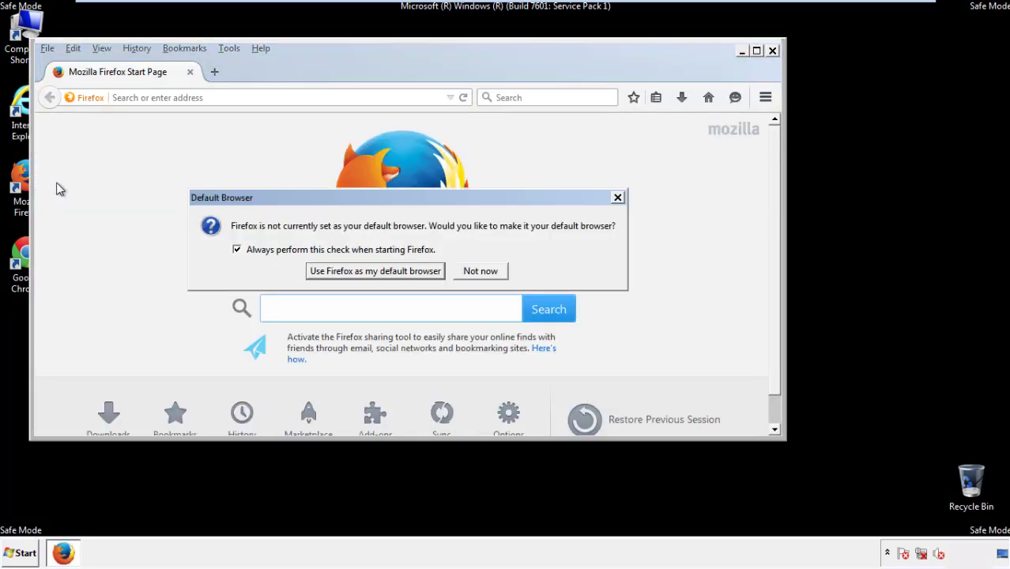
pyautogui.click(480, 270)
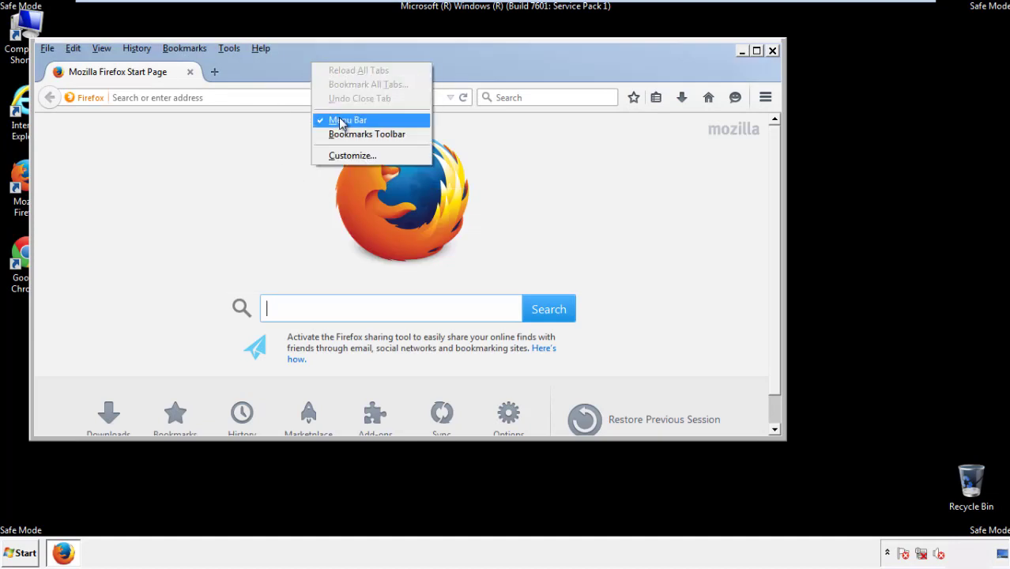
pyautogui.click(347, 120)
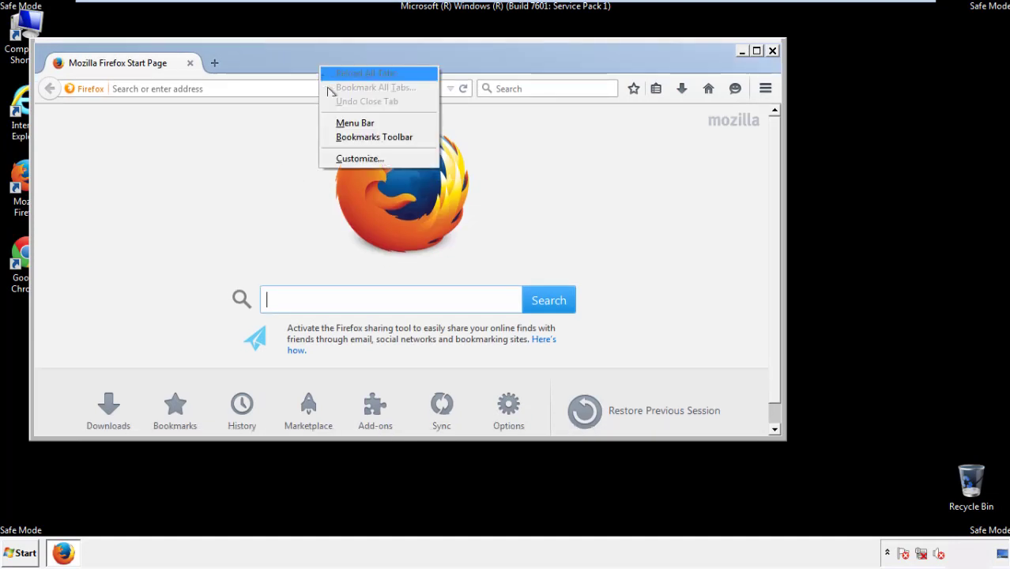
pyautogui.click(354, 123)
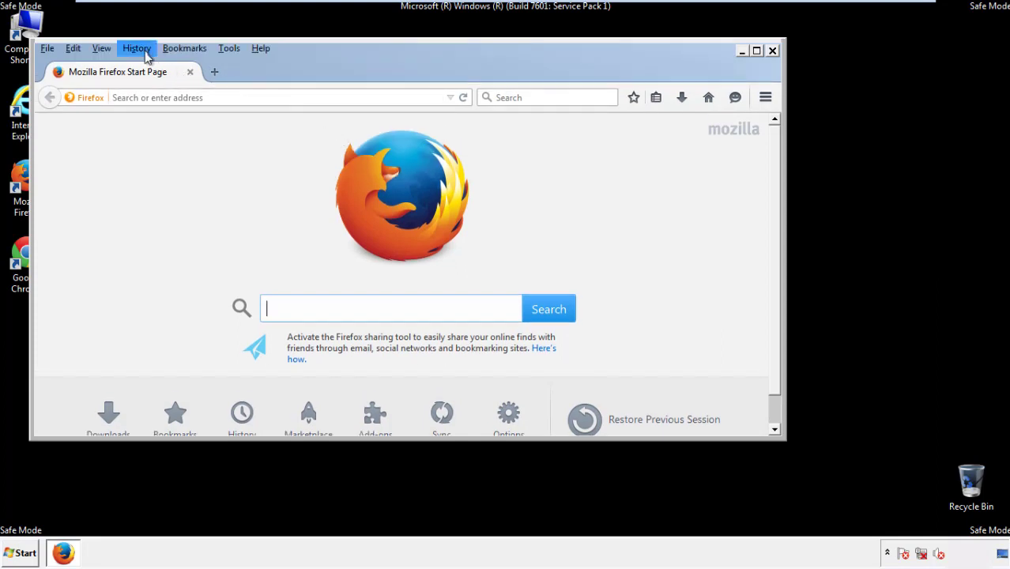
# Step: Clear Firefox history for Everything, including Site Preferences
pyautogui.click(136, 48)
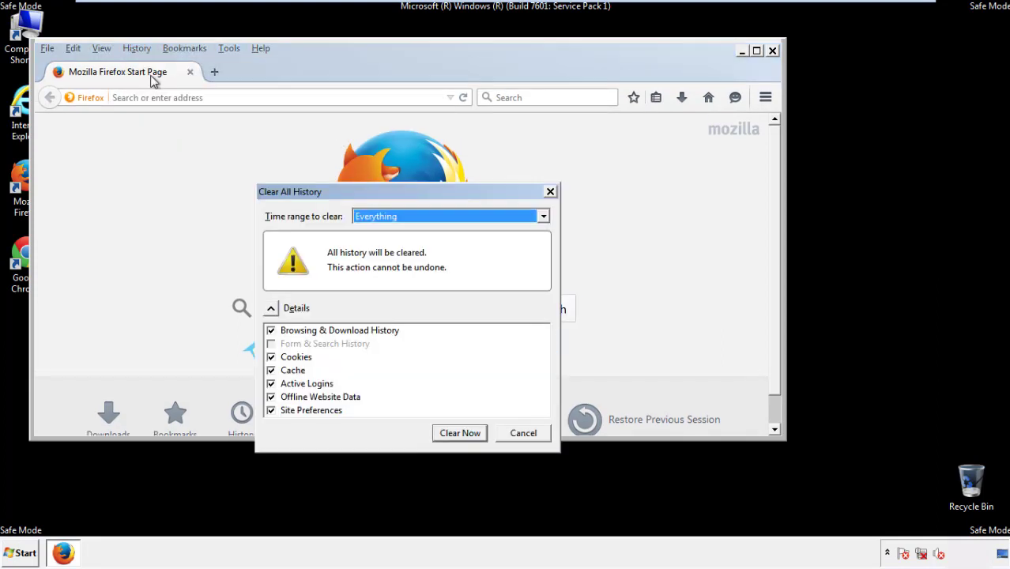
pyautogui.click(450, 215)
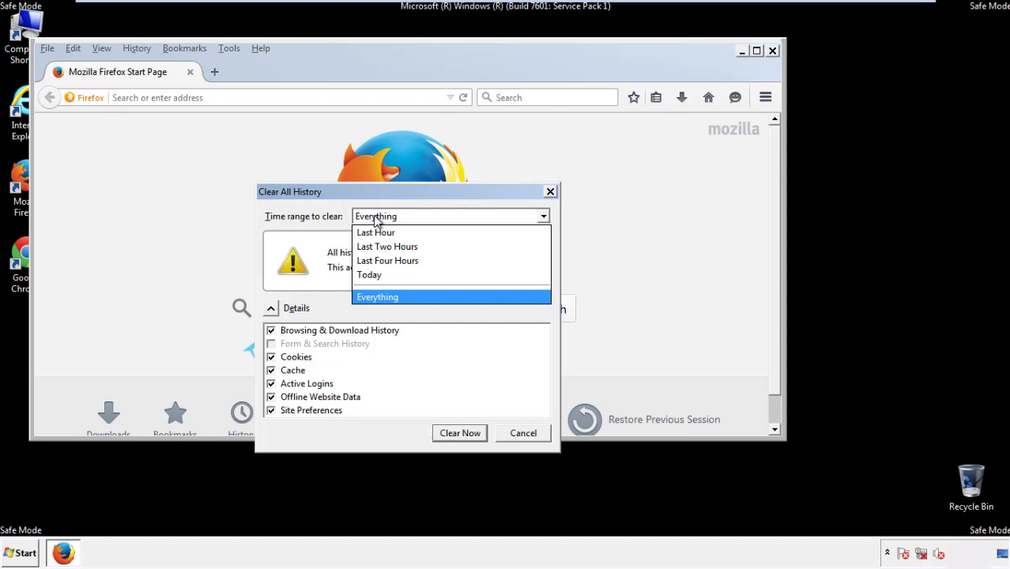
pyautogui.click(376, 297)
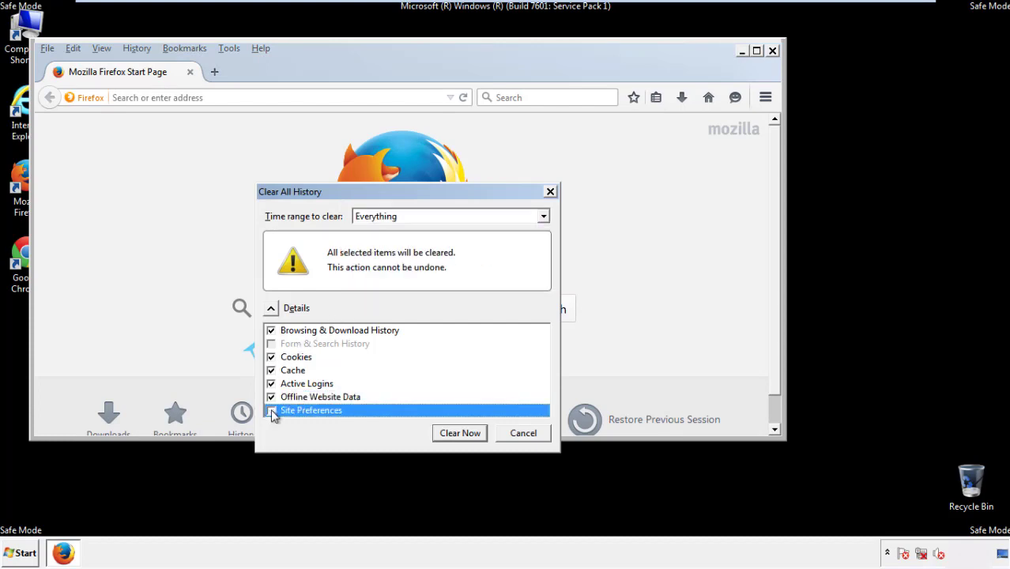
pyautogui.click(271, 411)
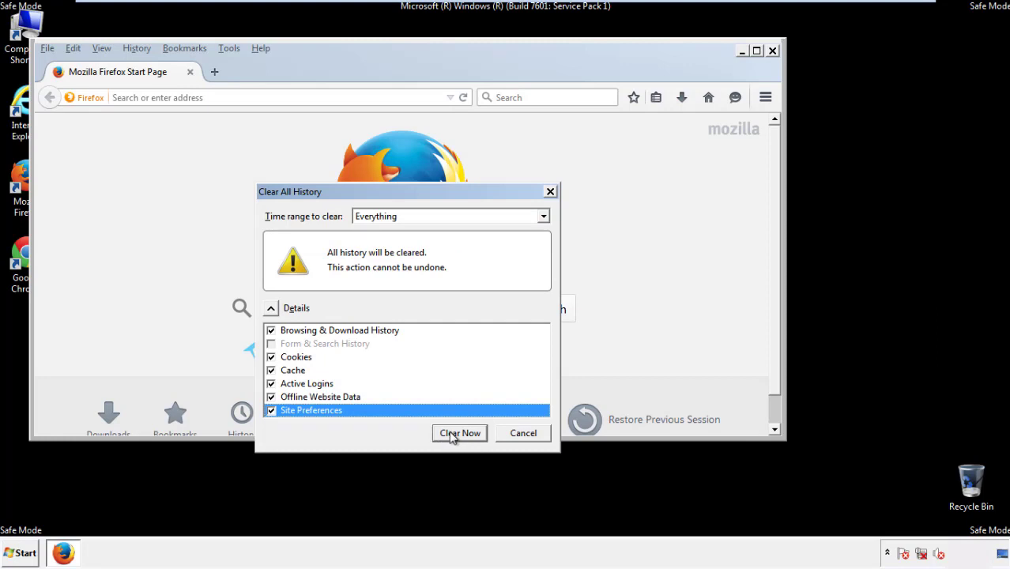
pyautogui.click(458, 433)
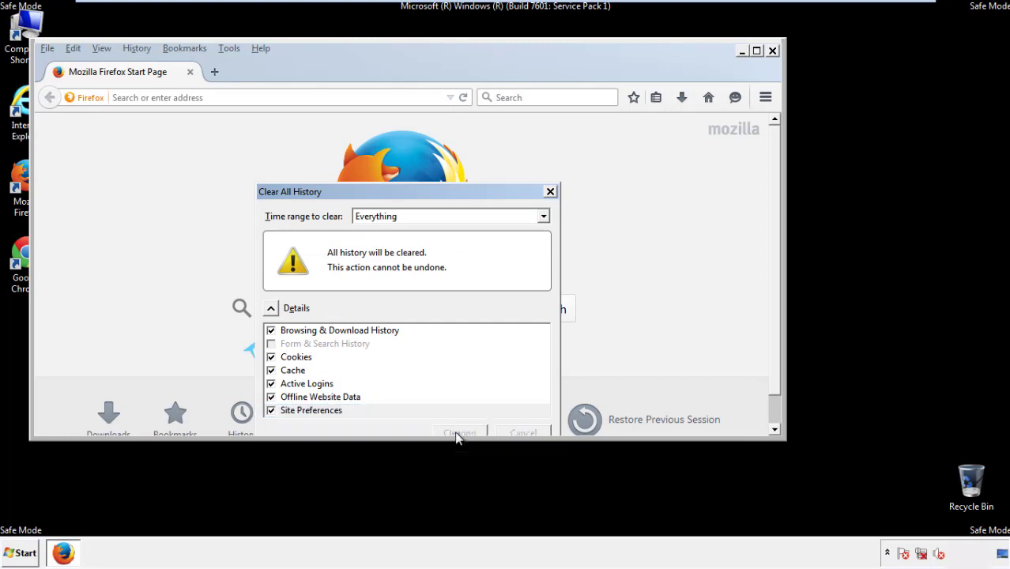
pyautogui.click(458, 433)
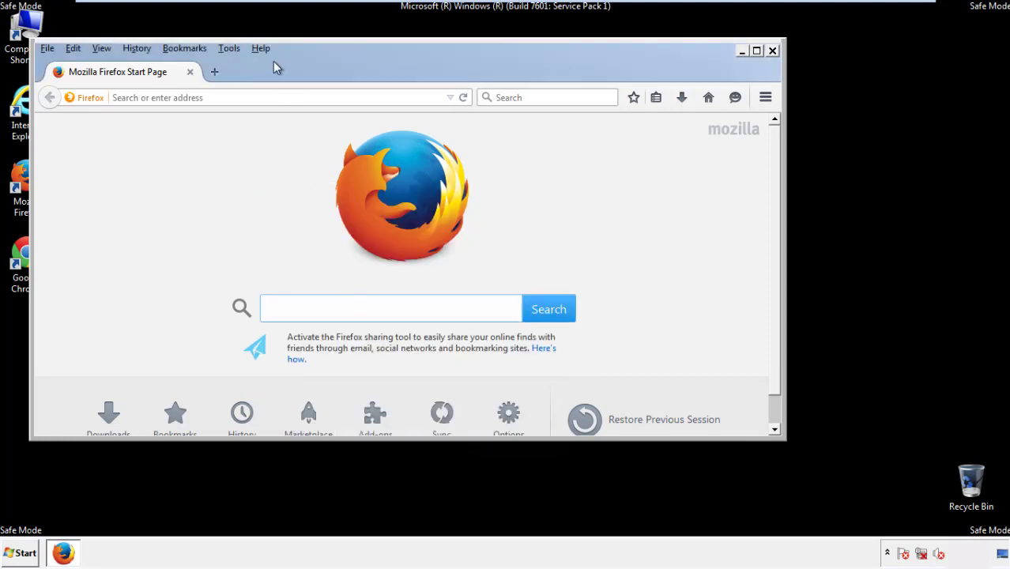
# Step: Refresh Firefox to defaults from Troubleshooting Information and finish the import wizard
pyautogui.click(261, 48)
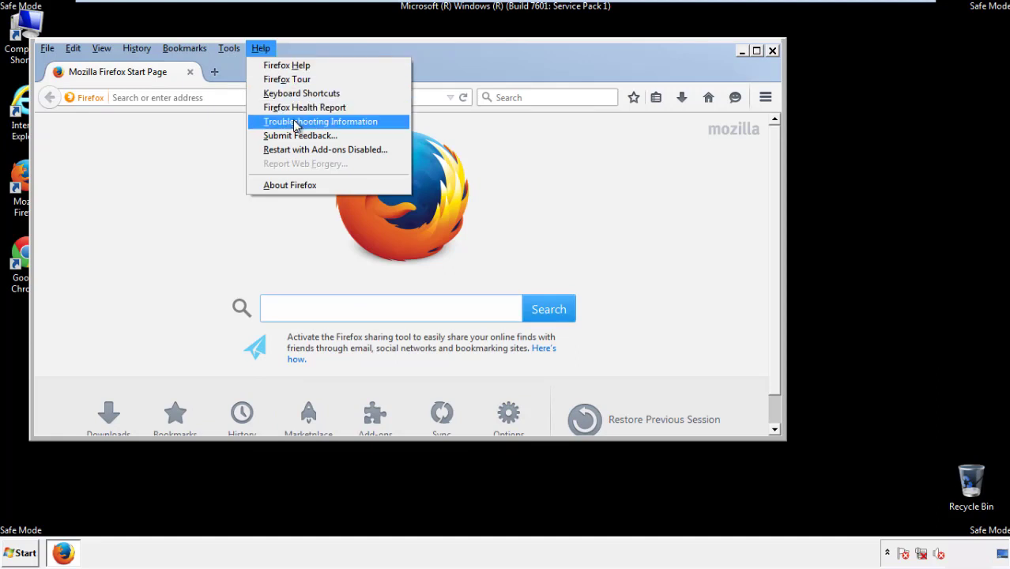
pyautogui.click(319, 120)
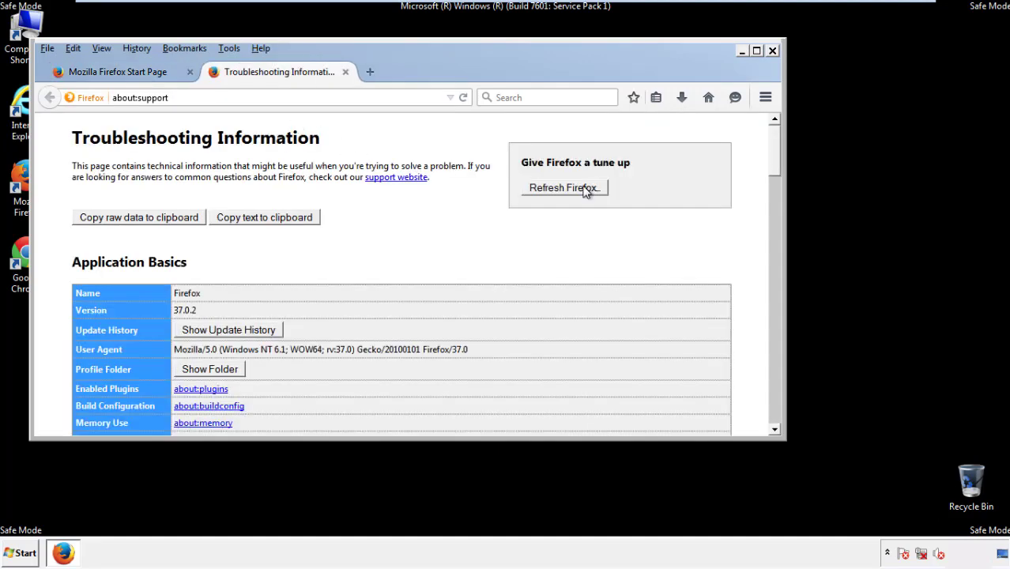
pyautogui.click(563, 186)
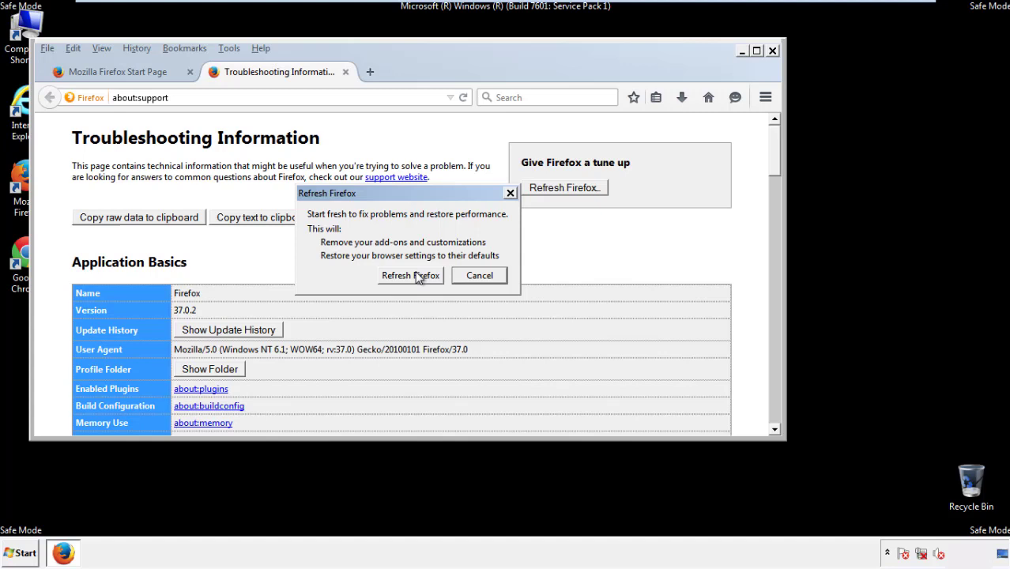
pyautogui.click(410, 275)
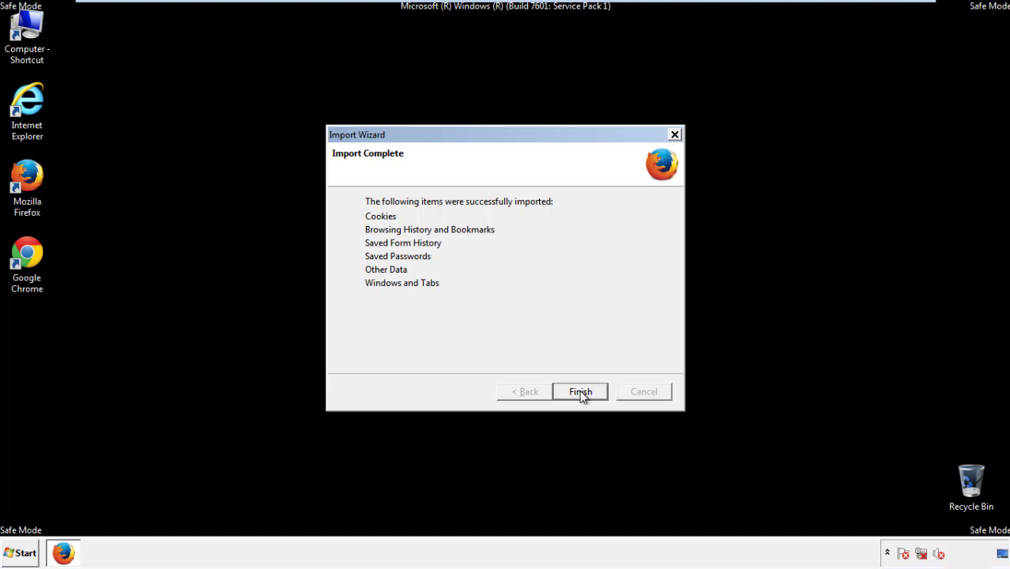
pyautogui.click(580, 391)
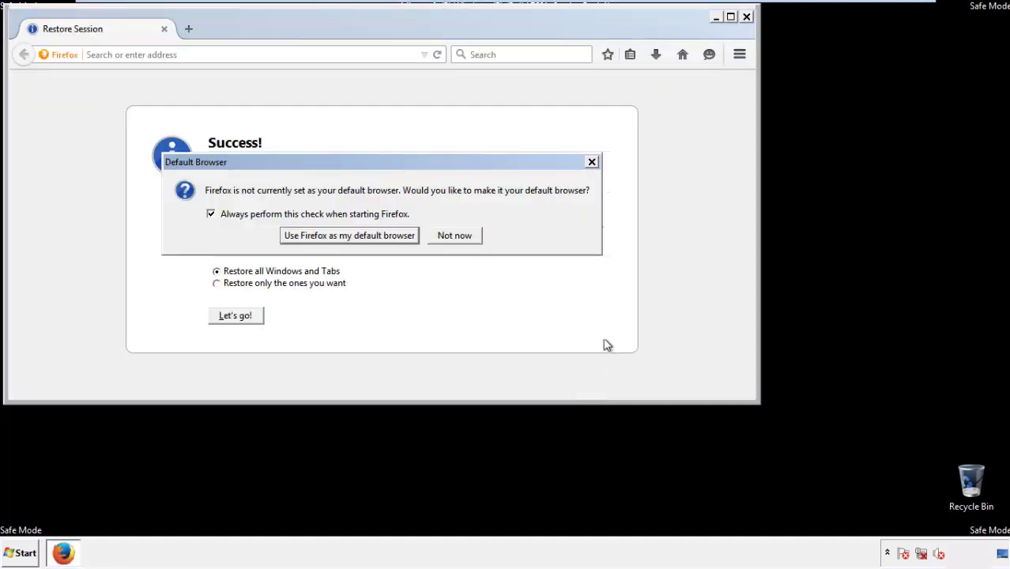
pyautogui.click(454, 234)
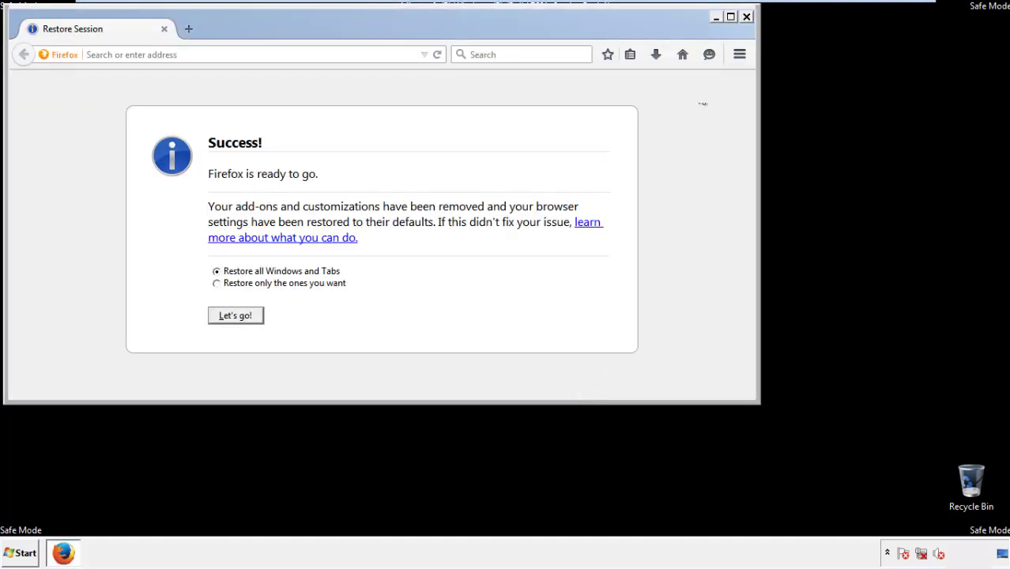
# Step: Close Firefox and launch Google Chrome from the desktop
pyautogui.click(746, 15)
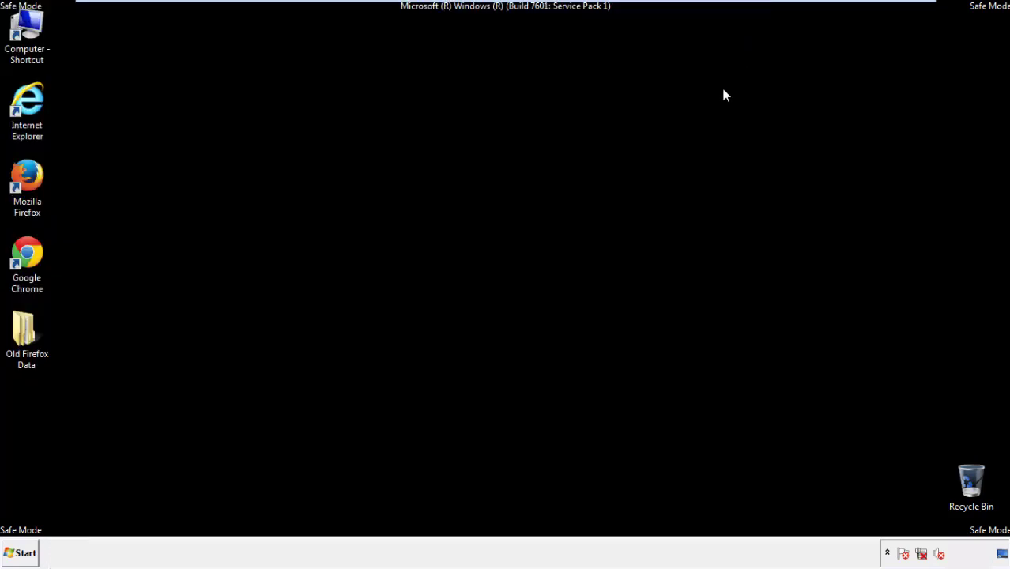
pyautogui.click(27, 256)
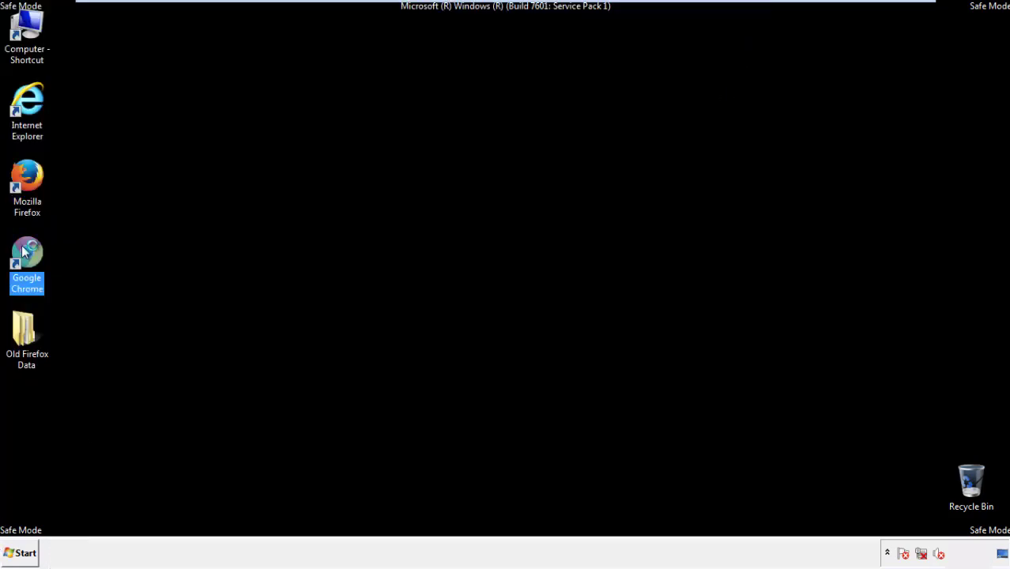
pyautogui.doubleClick(27, 253)
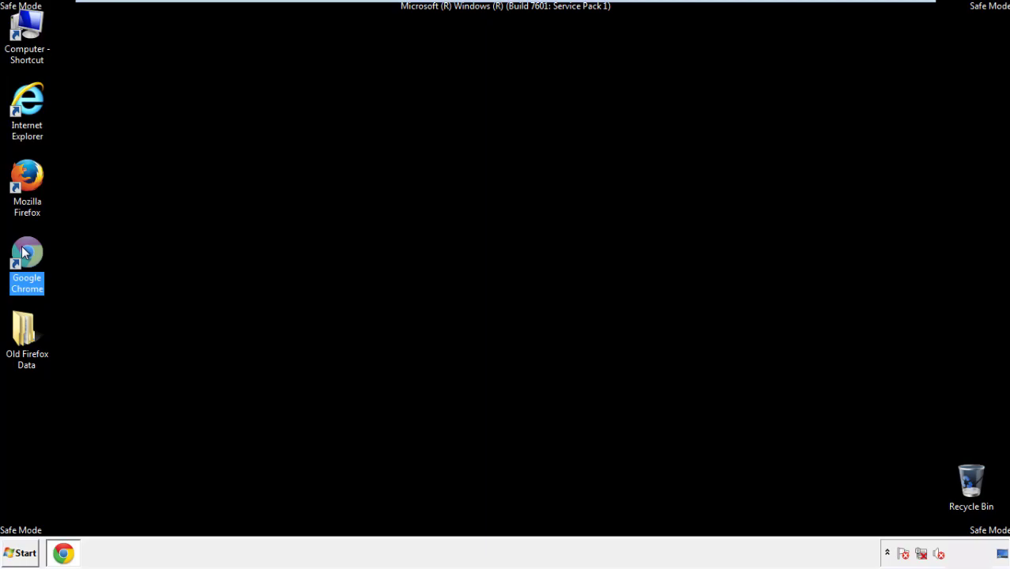
pyautogui.doubleClick(26, 262)
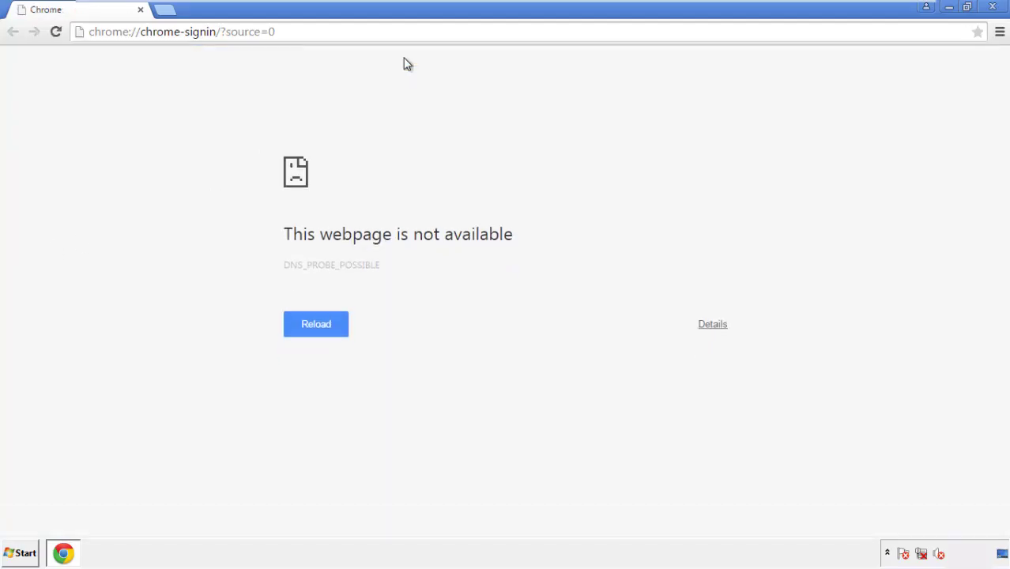
# Step: Go to Chrome Settings and show the browsing History page
pyautogui.click(998, 31)
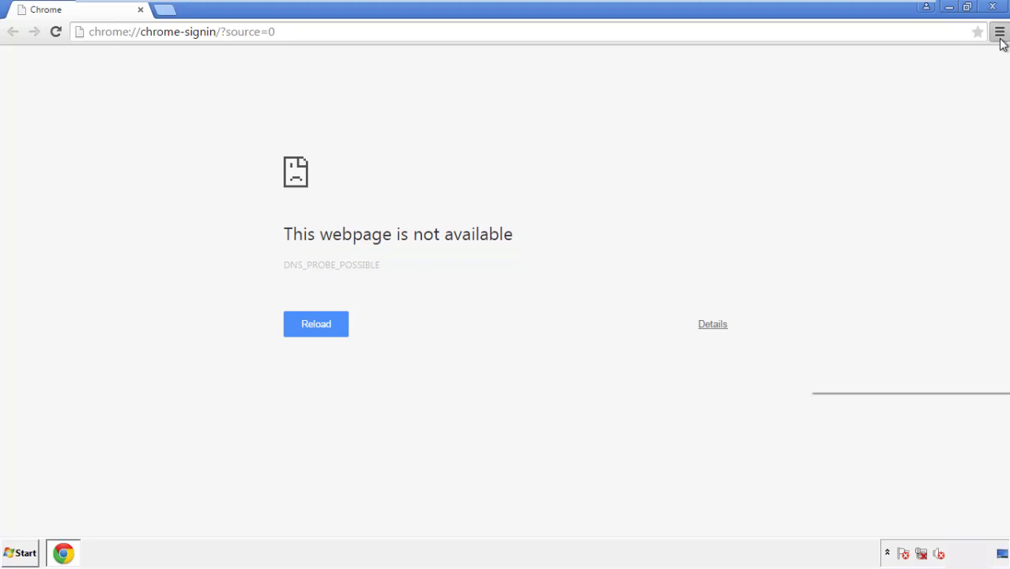
pyautogui.click(999, 32)
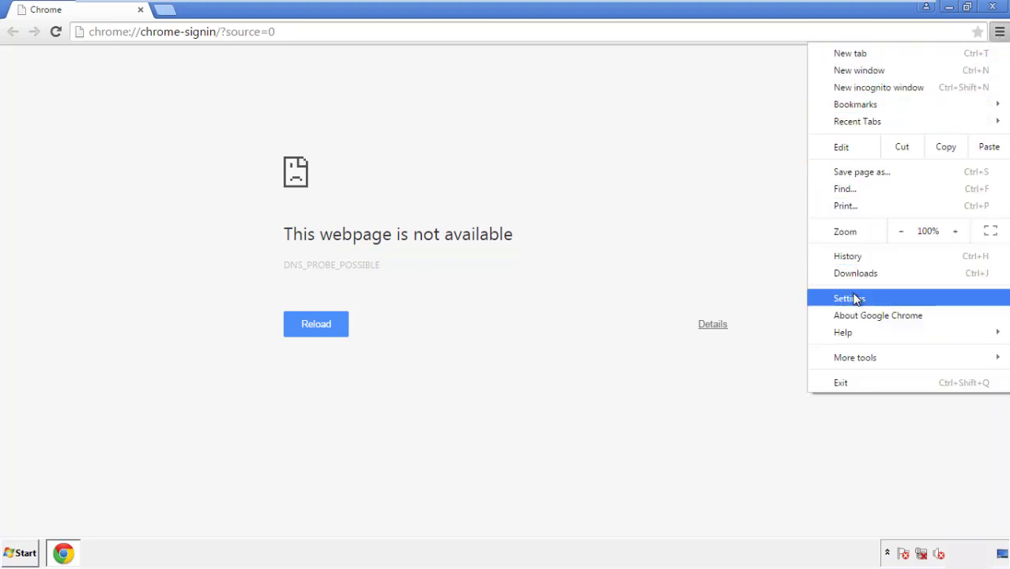
pyautogui.click(850, 297)
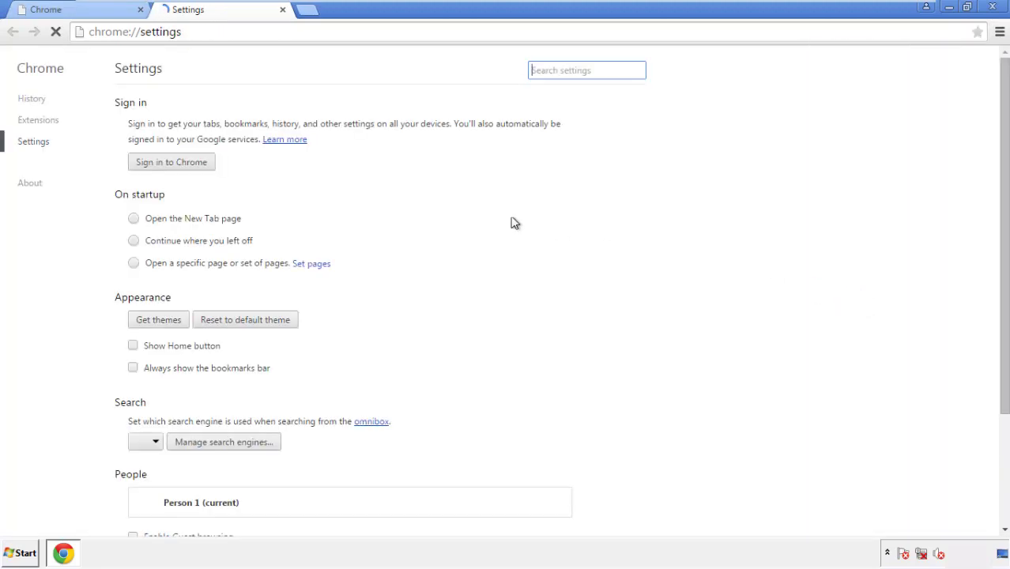
pyautogui.click(31, 98)
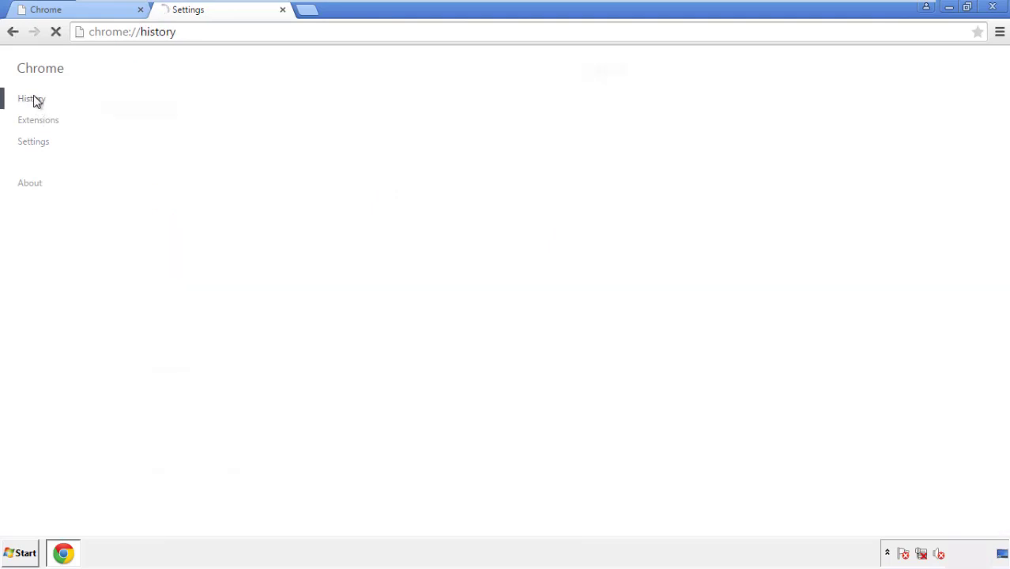
pyautogui.click(31, 98)
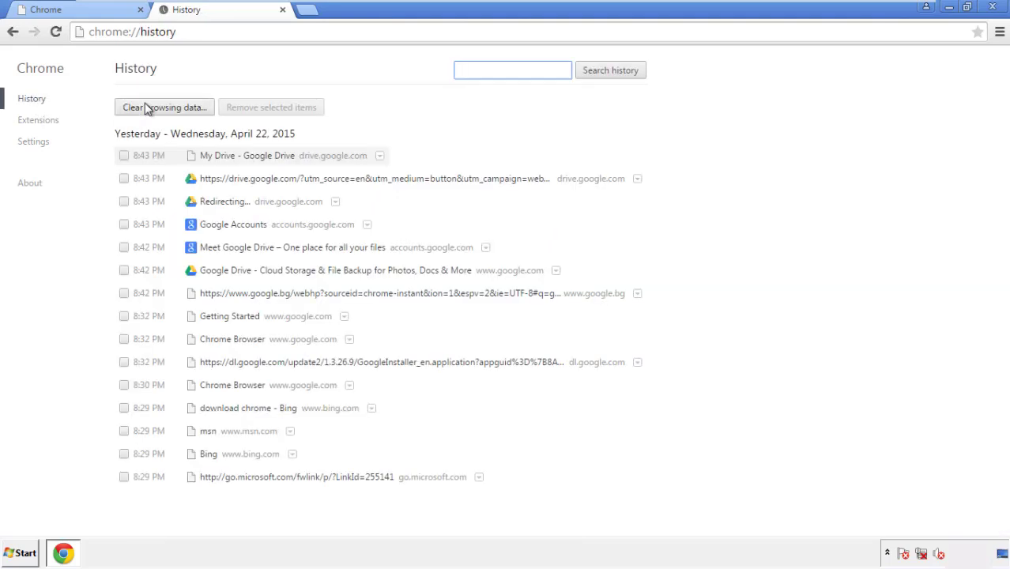
# Step: Clear Chrome browsing data from the beginning of time, all categories except Passwords
pyautogui.click(165, 107)
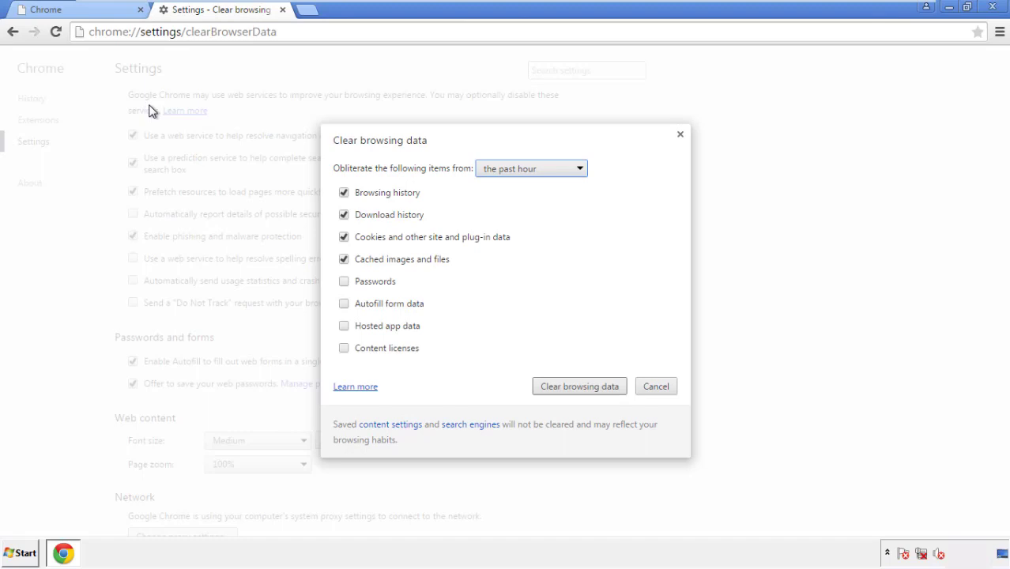
pyautogui.moveTo(507, 171)
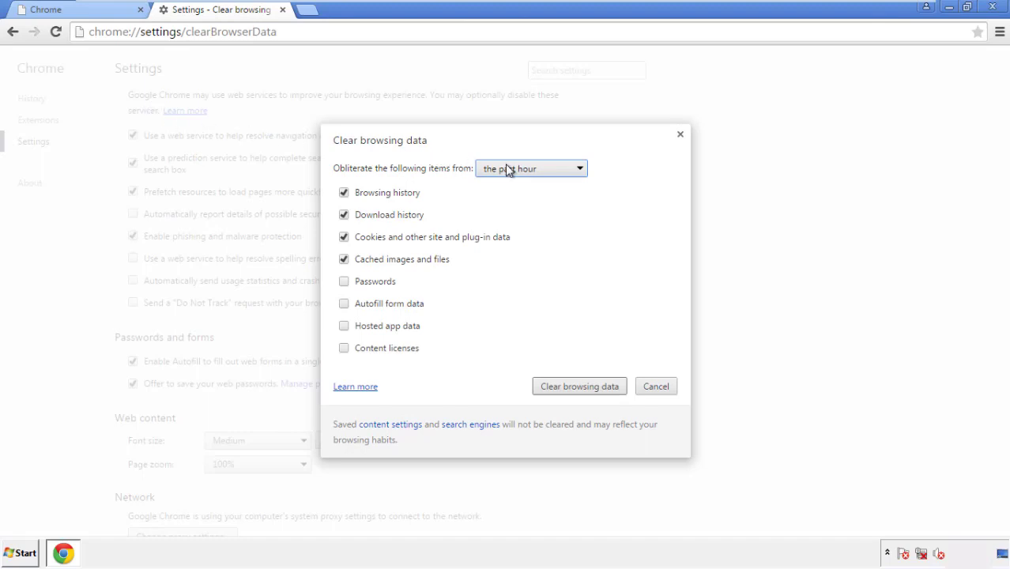
pyautogui.click(531, 167)
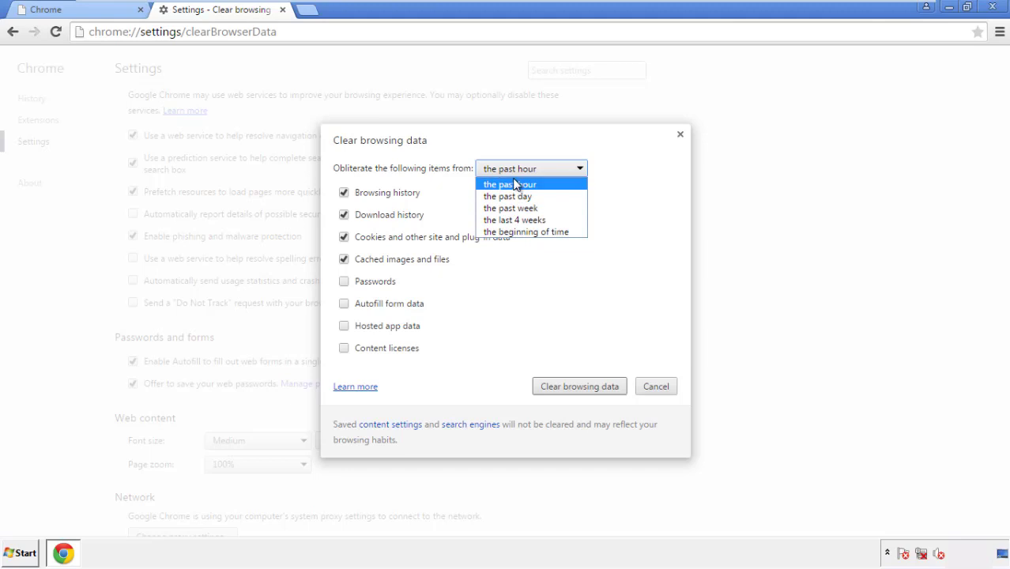
pyautogui.moveTo(524, 231)
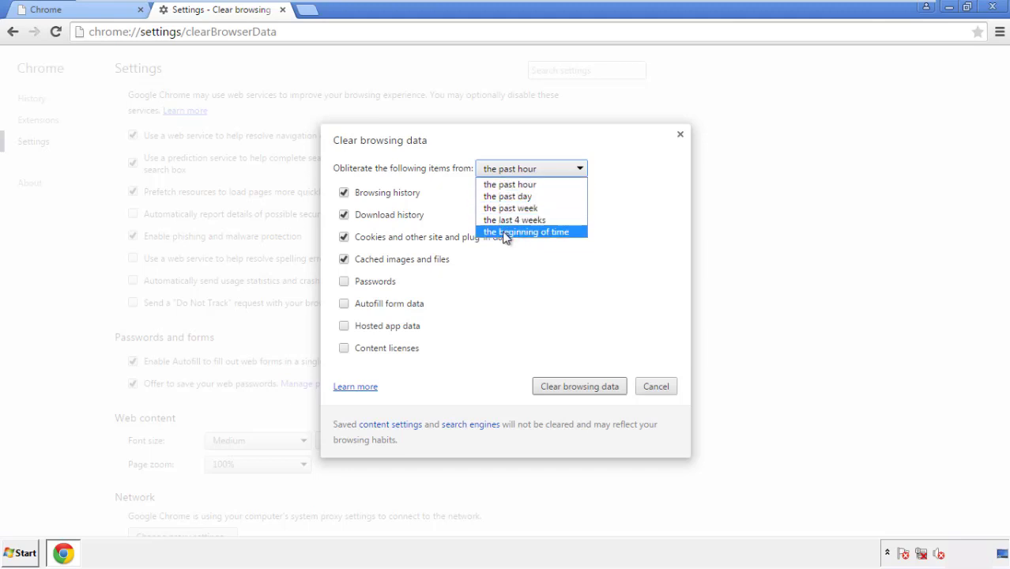
pyautogui.click(528, 231)
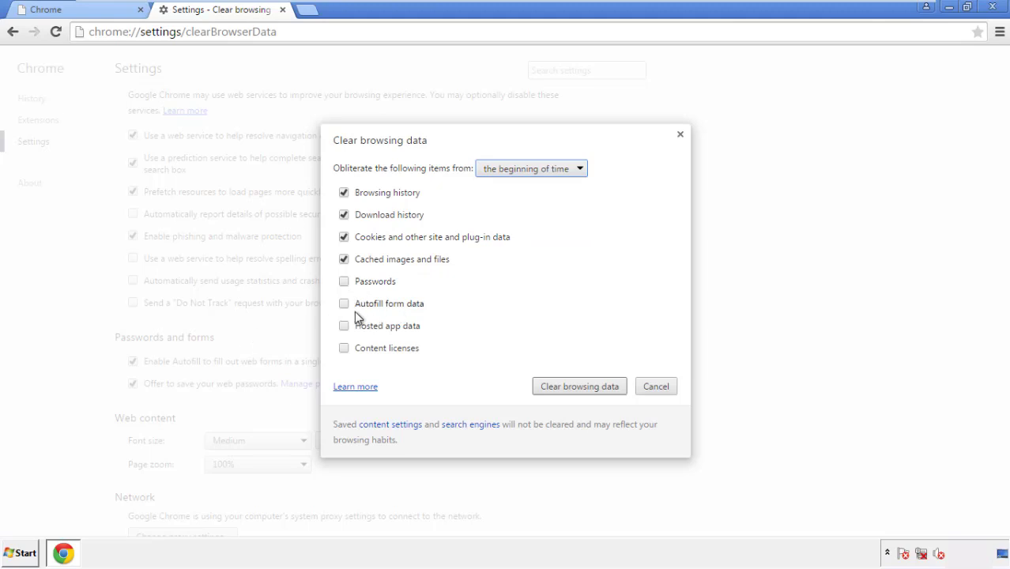
pyautogui.click(344, 304)
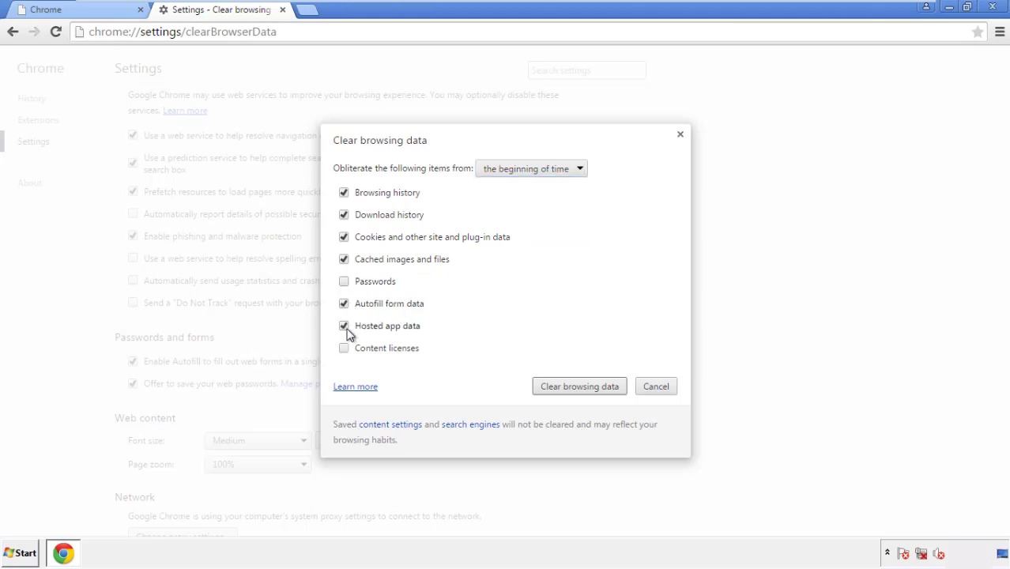
pyautogui.click(345, 348)
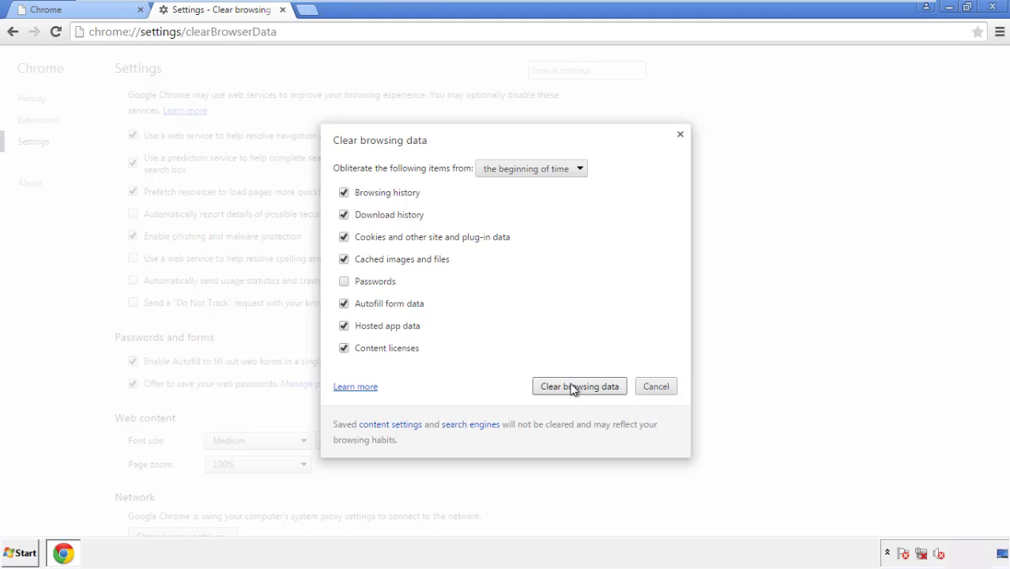
pyautogui.click(579, 386)
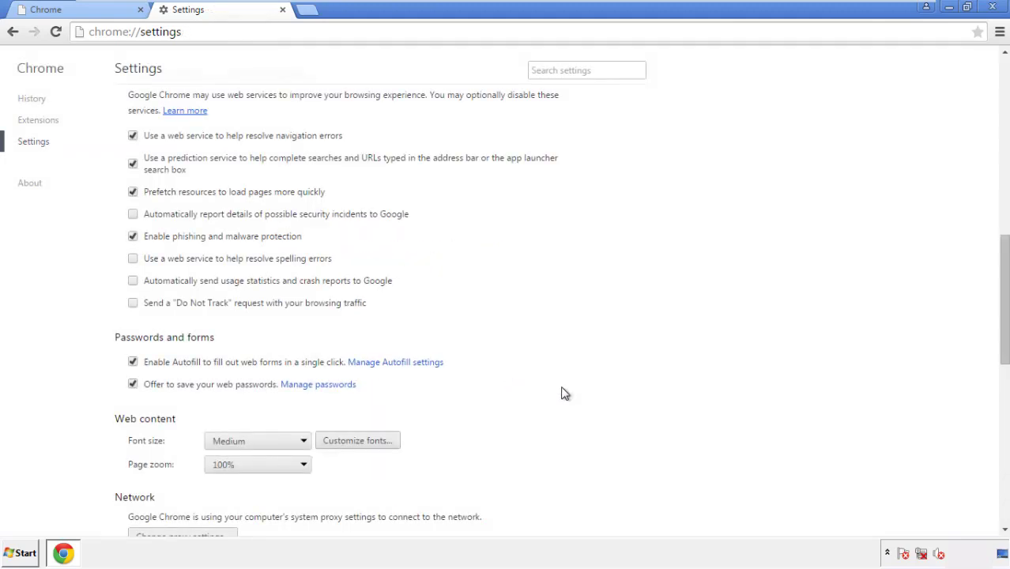
pyautogui.moveTo(1003, 239)
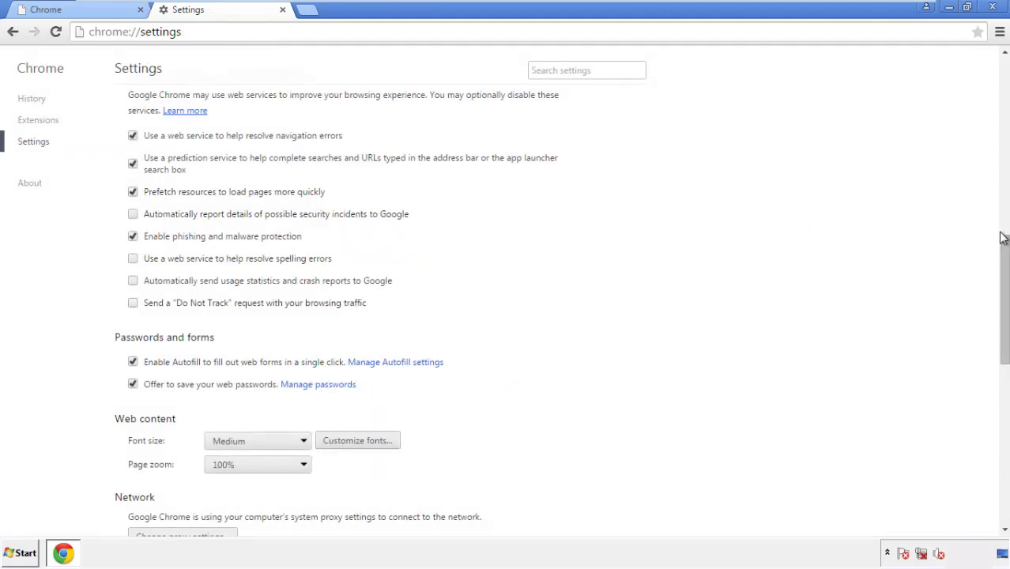
# Step: Reset Chrome settings to their original defaults and confirm
pyautogui.scroll(-3)
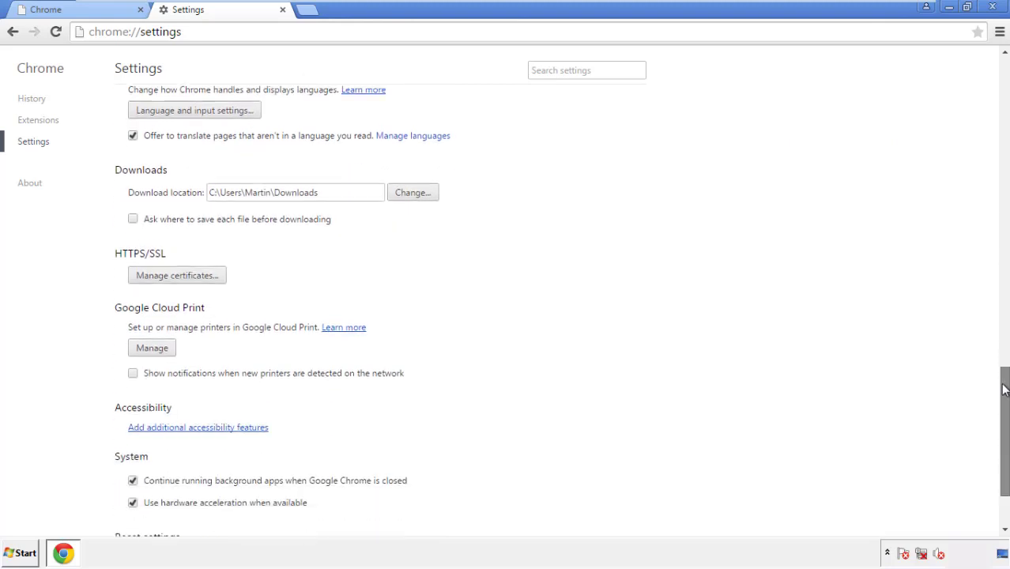
pyautogui.scroll(-3)
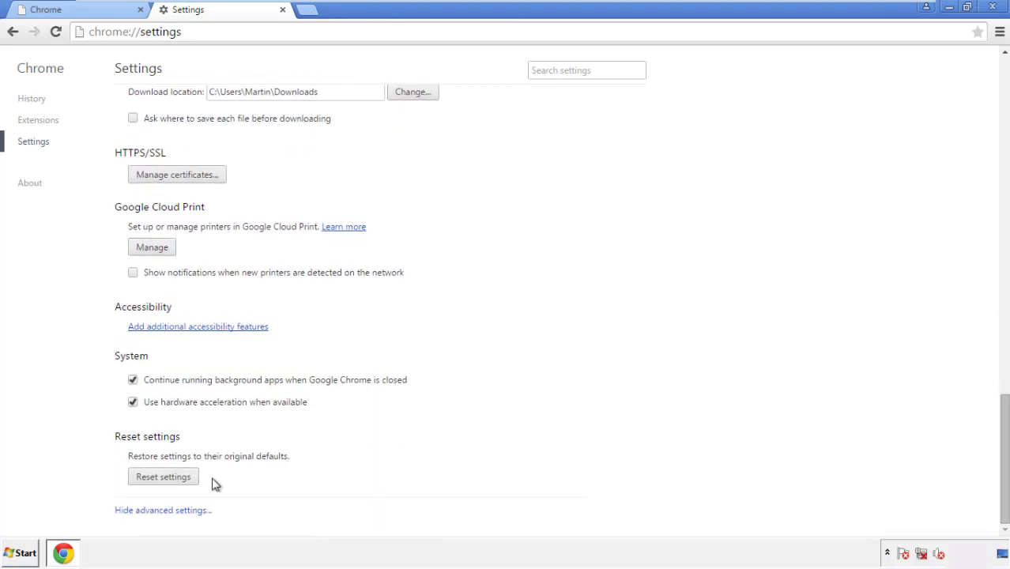
pyautogui.click(162, 477)
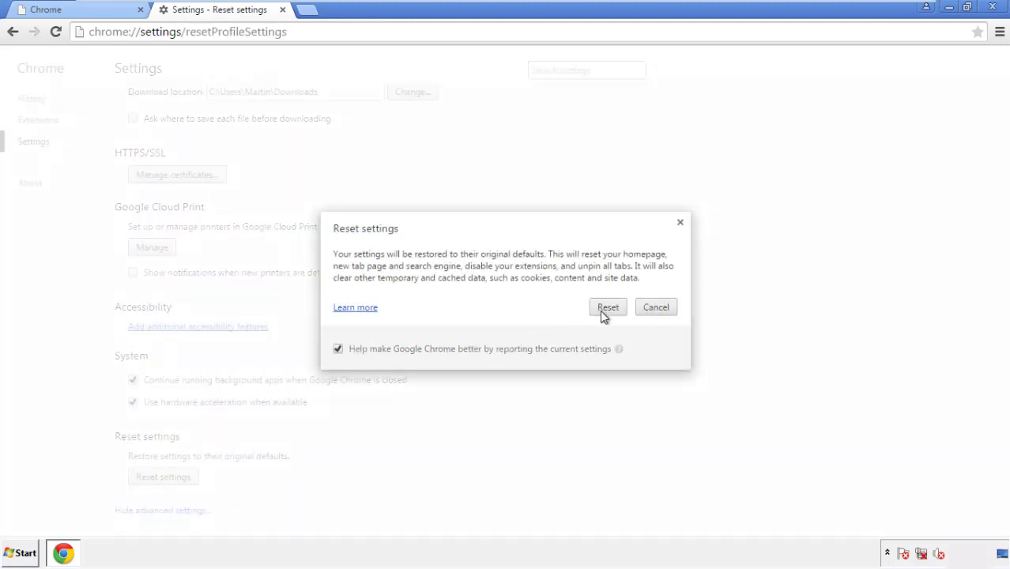
pyautogui.click(607, 307)
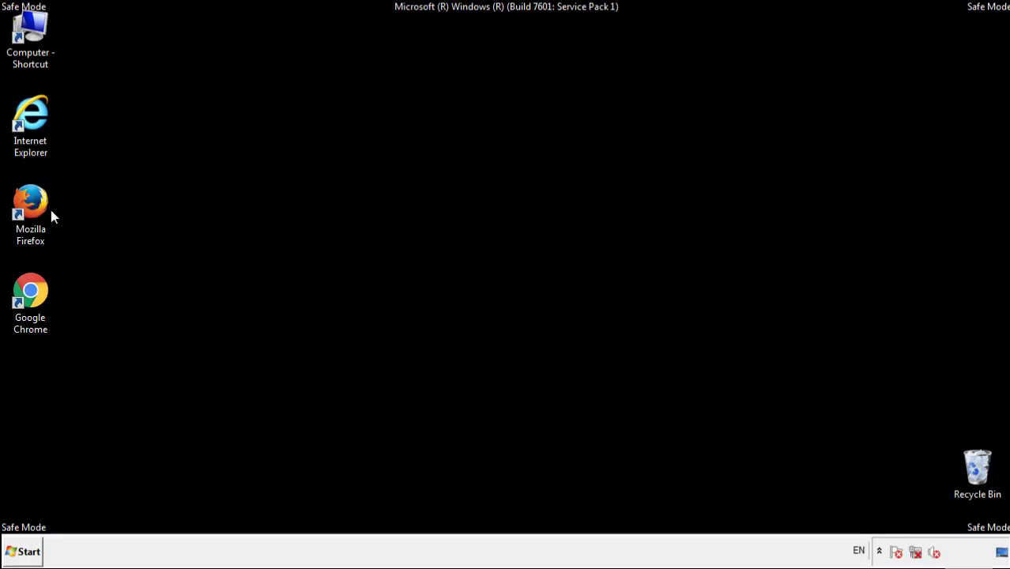
# Step: In Firefox's Add-ons Manager, remove the Search Mine extension
pyautogui.doubleClick(30, 202)
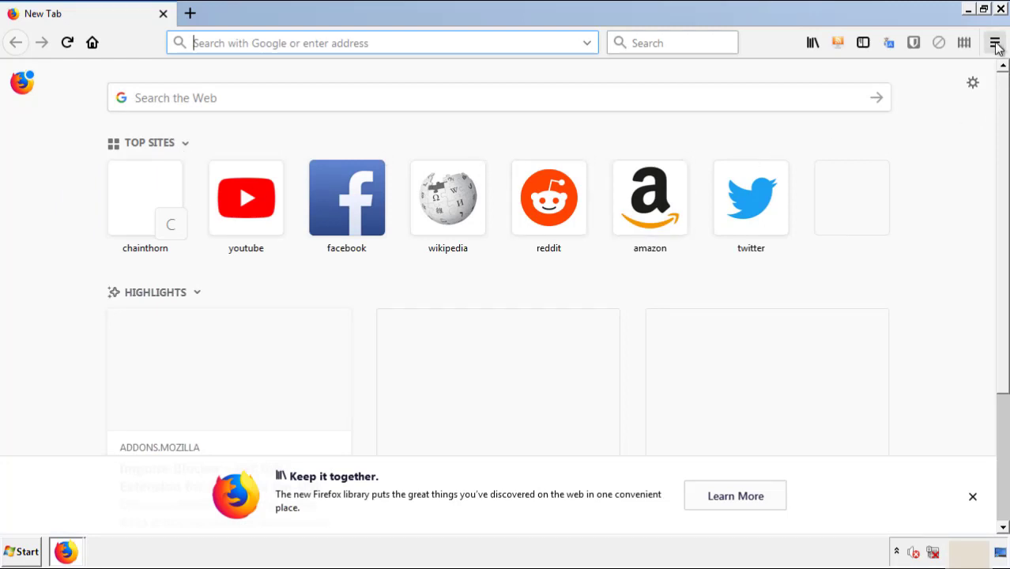
pyautogui.click(996, 43)
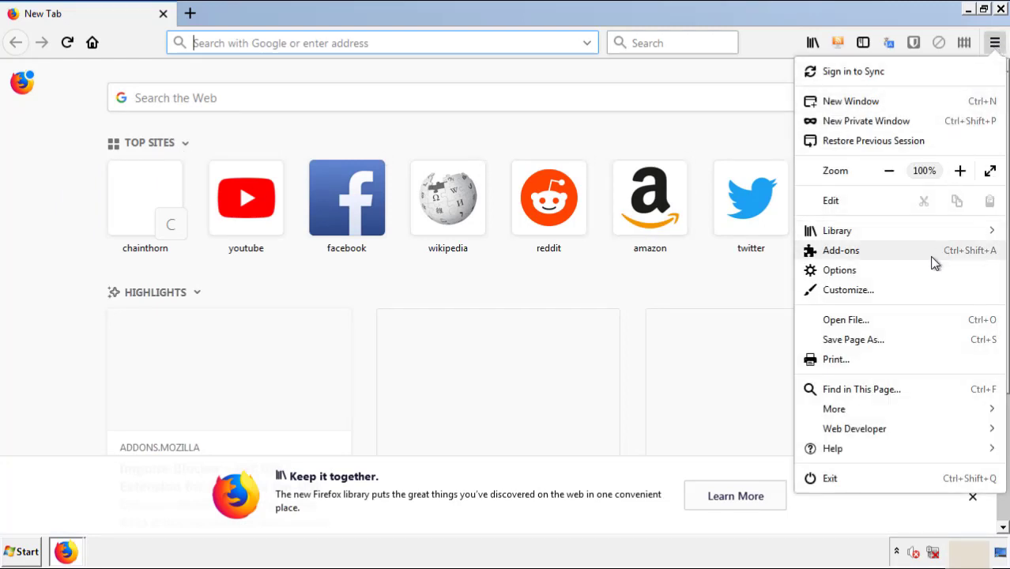
pyautogui.click(841, 249)
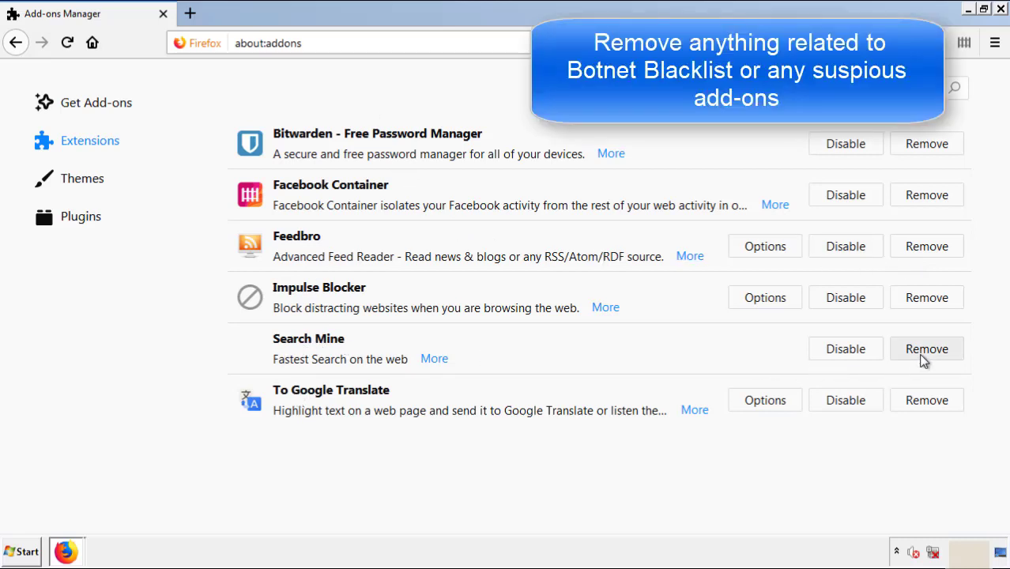
pyautogui.click(926, 349)
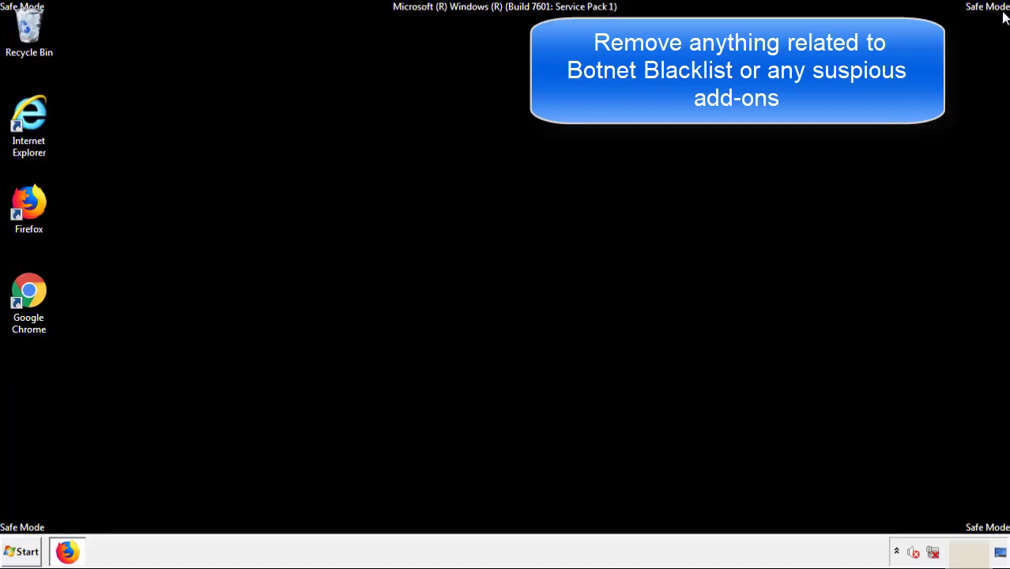
pyautogui.moveTo(28, 297)
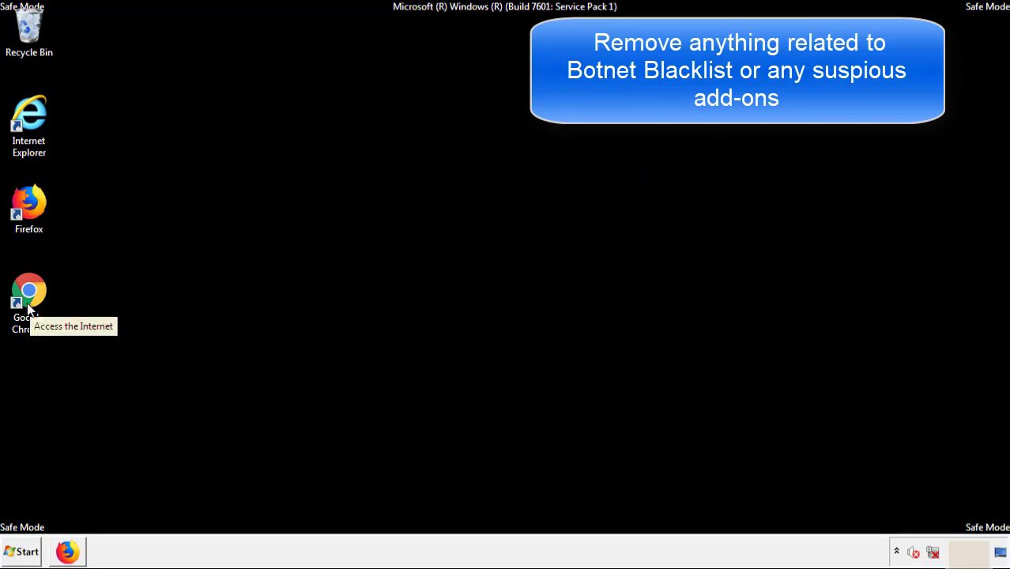
# Step: Remove the Search Mine extension from Chrome's Extensions page and confirm the removal
pyautogui.doubleClick(28, 291)
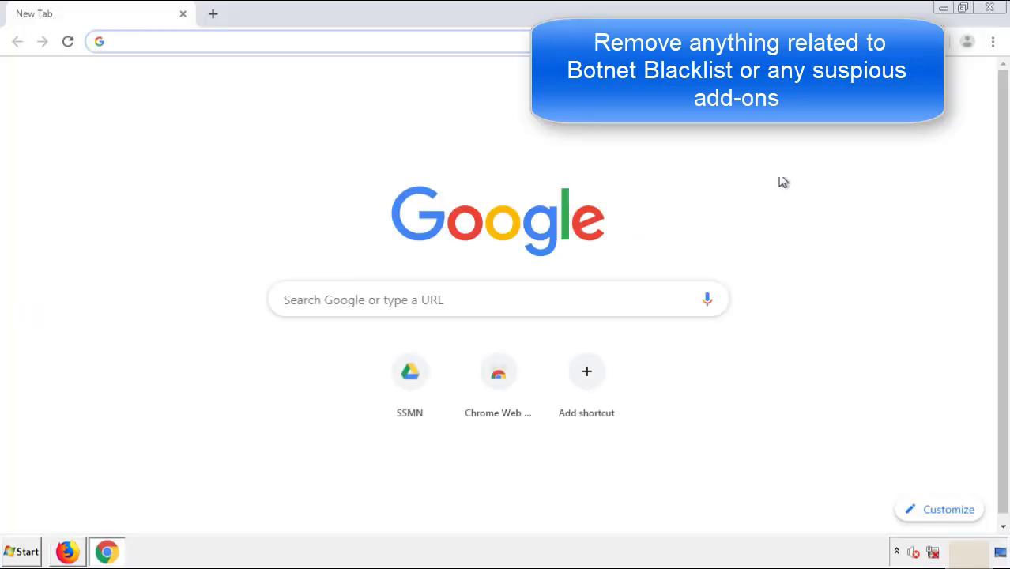
pyautogui.click(993, 41)
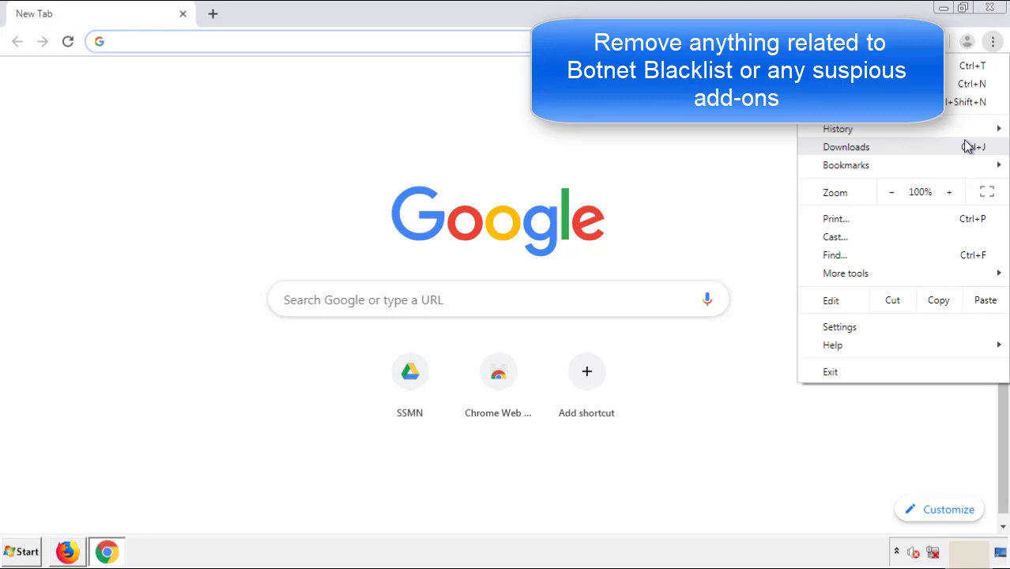
pyautogui.click(844, 272)
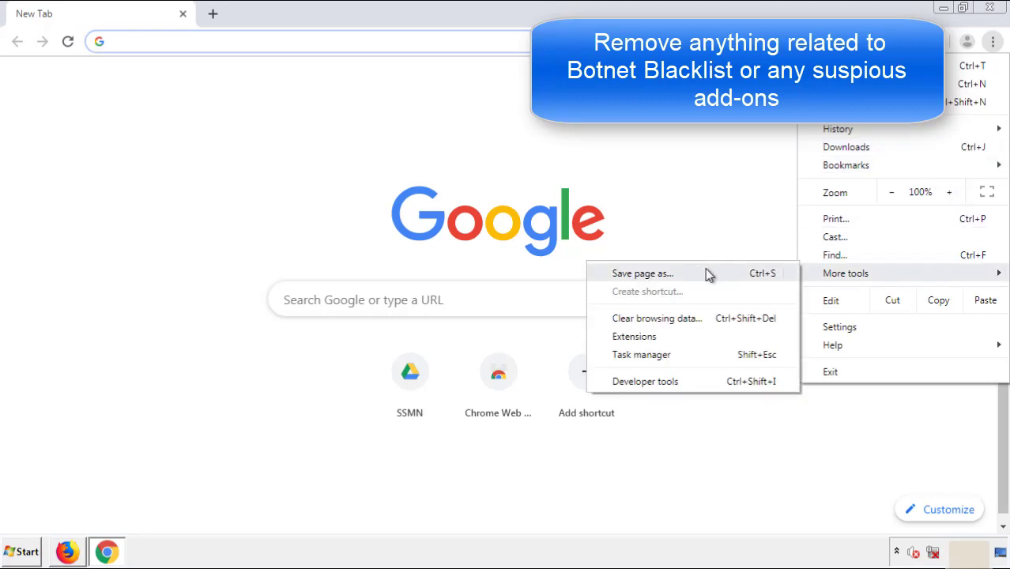
pyautogui.click(633, 335)
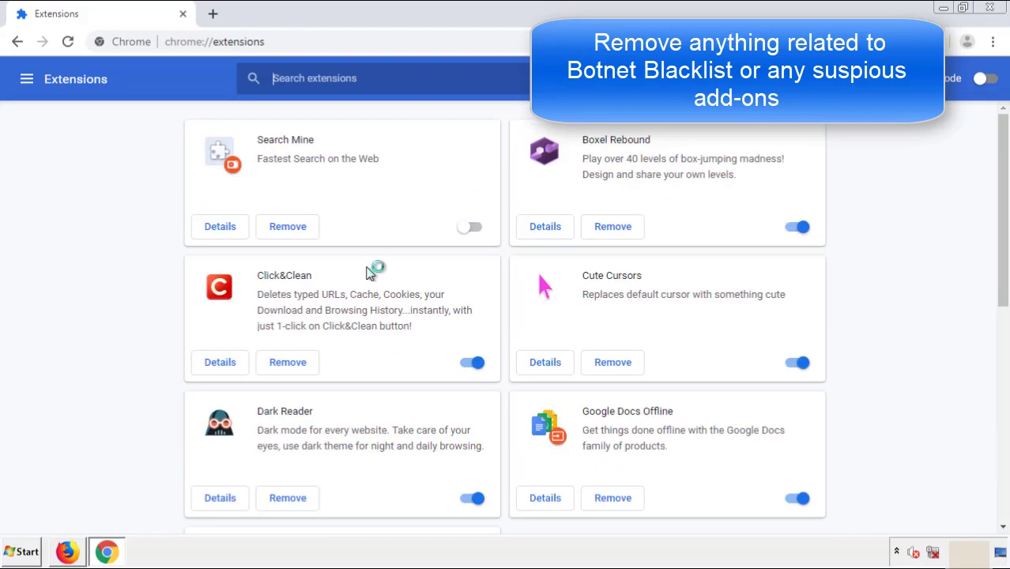
pyautogui.click(287, 227)
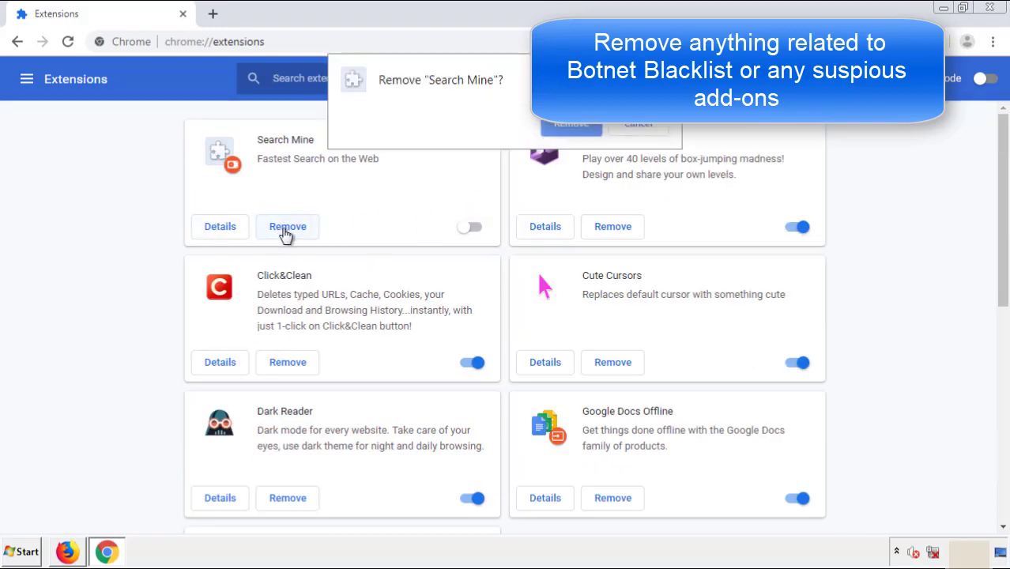
pyautogui.click(570, 123)
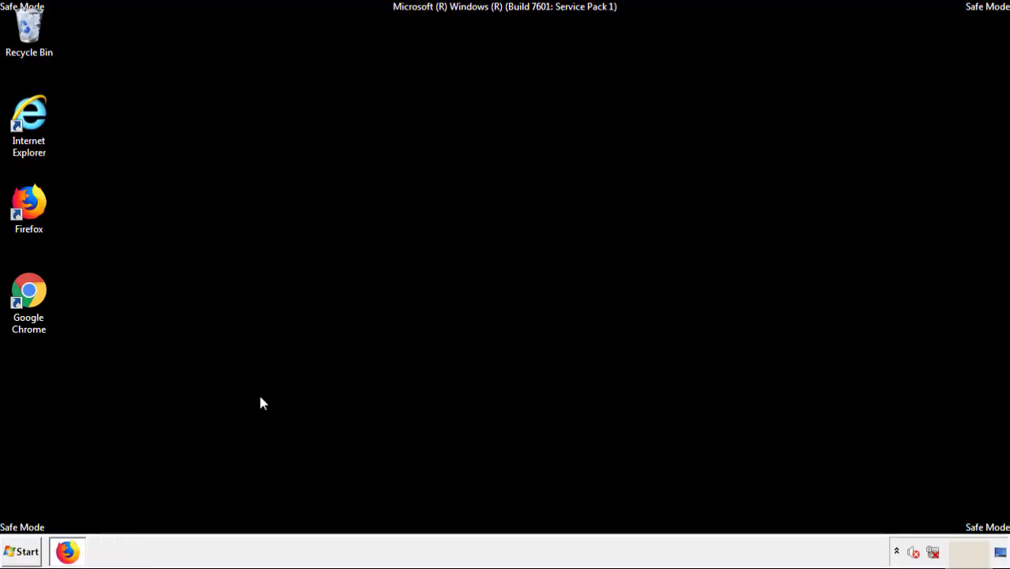
# Step: Shut down Windows from the Start menu
pyautogui.click(23, 552)
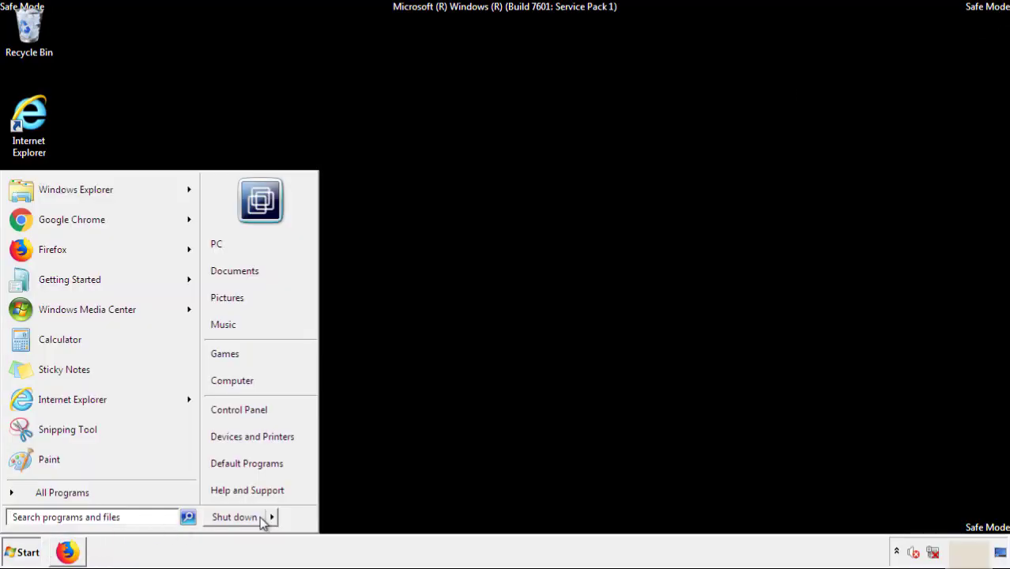
pyautogui.click(234, 517)
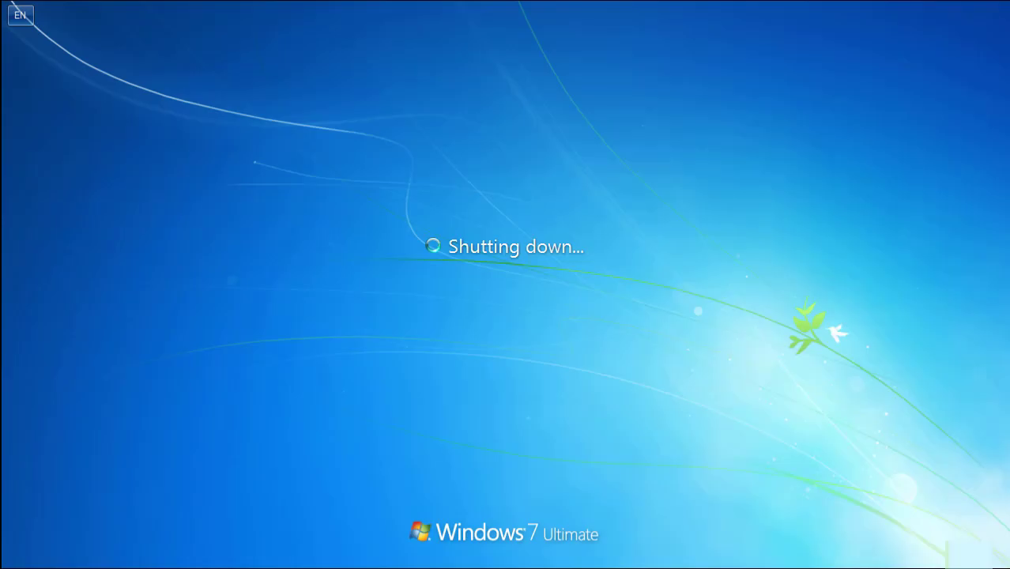